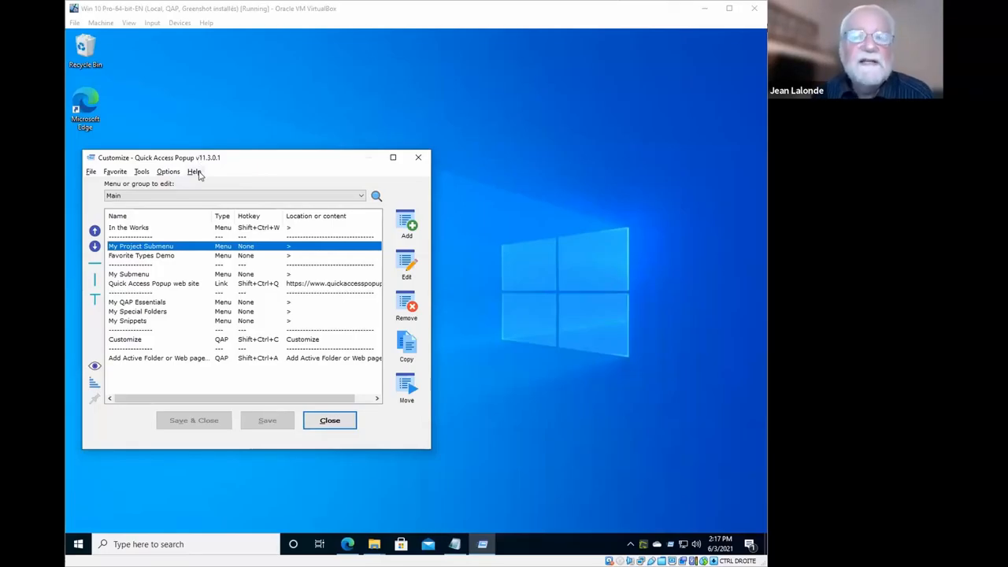
pyautogui.moveTo(121, 50)
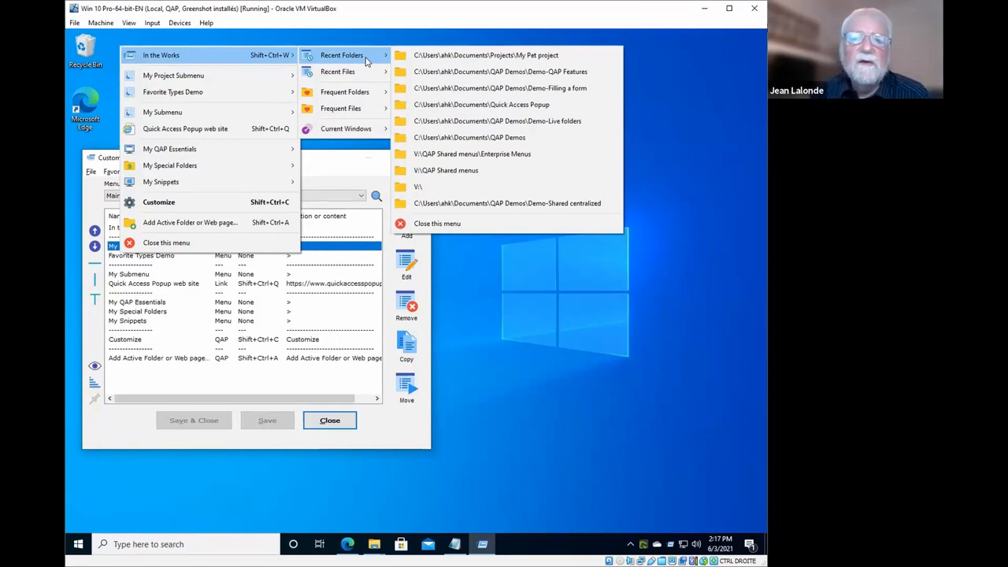
pyautogui.moveTo(496, 121)
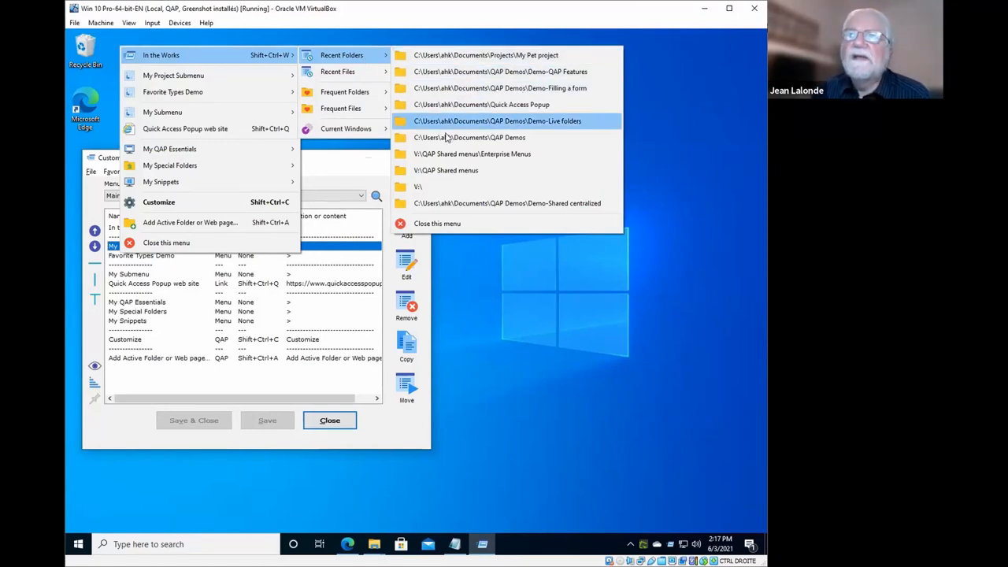
pyautogui.moveTo(445, 170)
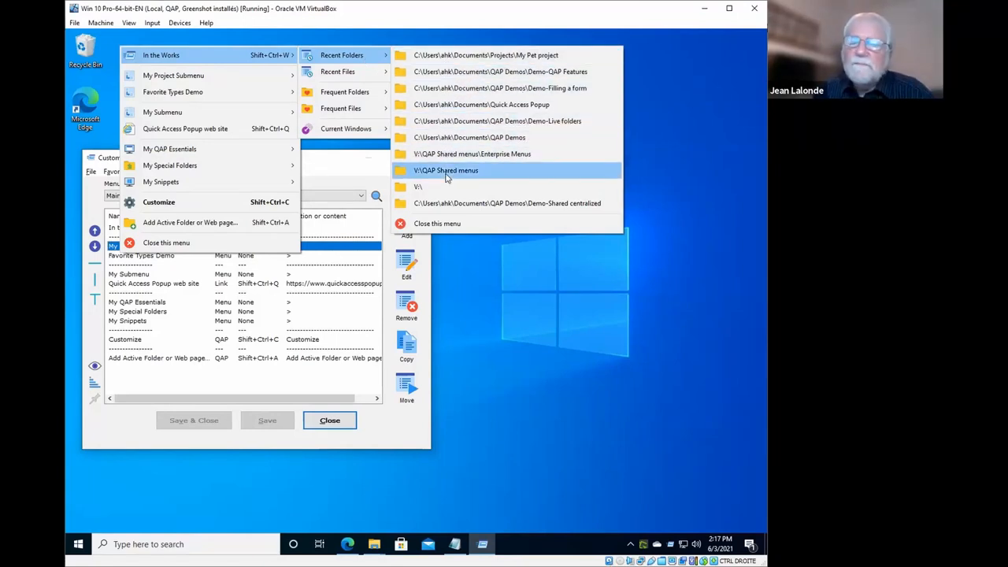
pyautogui.moveTo(472, 154)
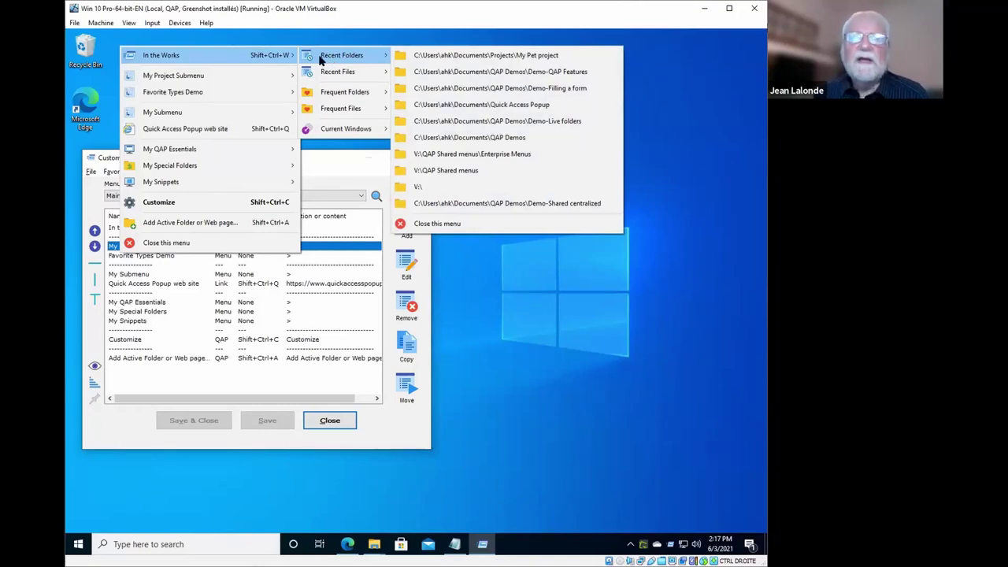
pyautogui.moveTo(185, 129)
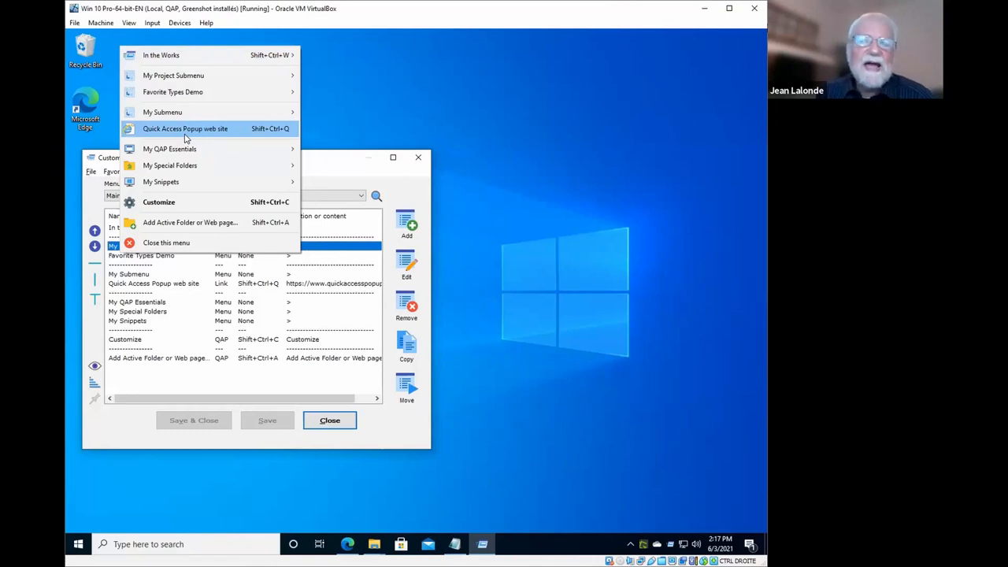
pyautogui.moveTo(186, 148)
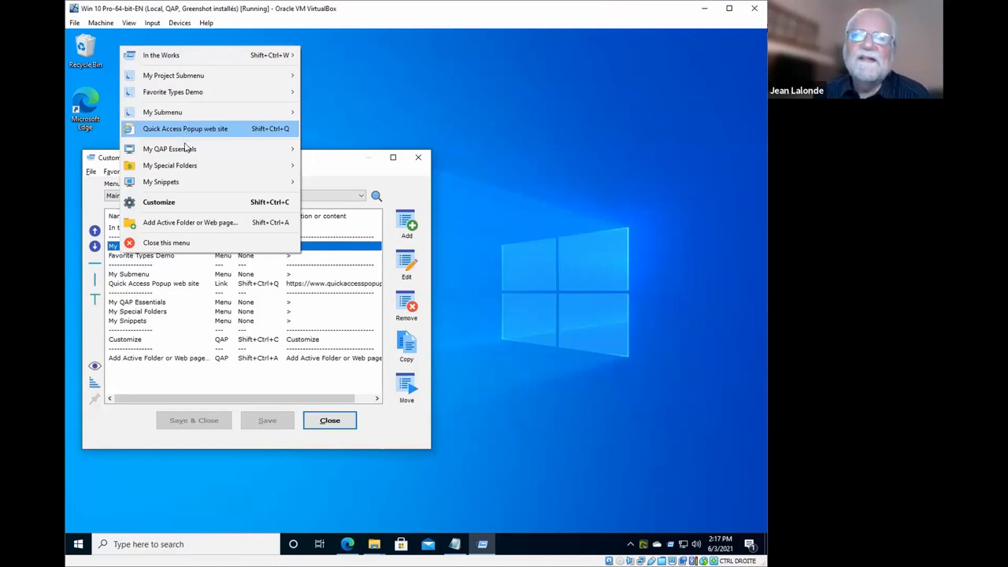
pyautogui.moveTo(170, 149)
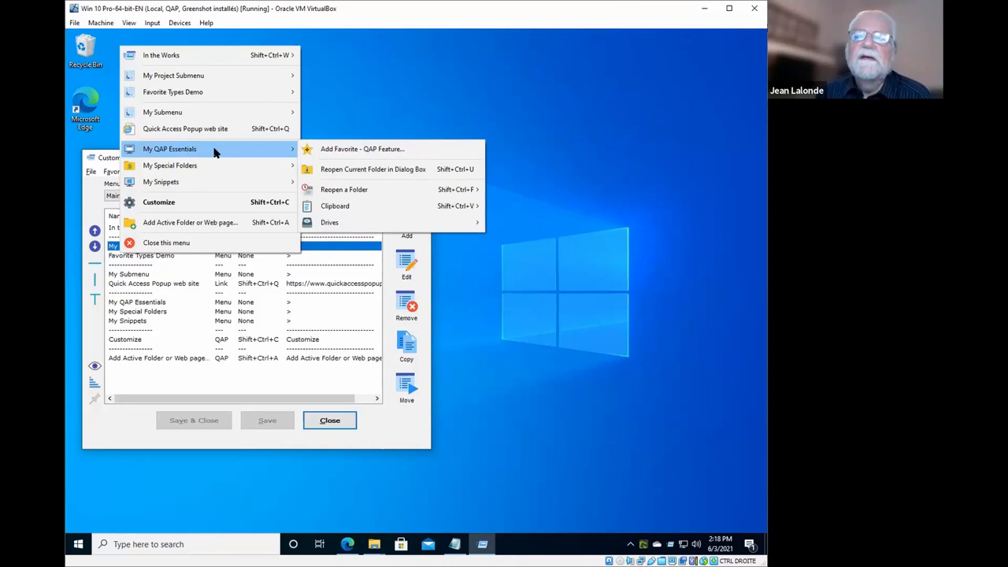
pyautogui.moveTo(341, 205)
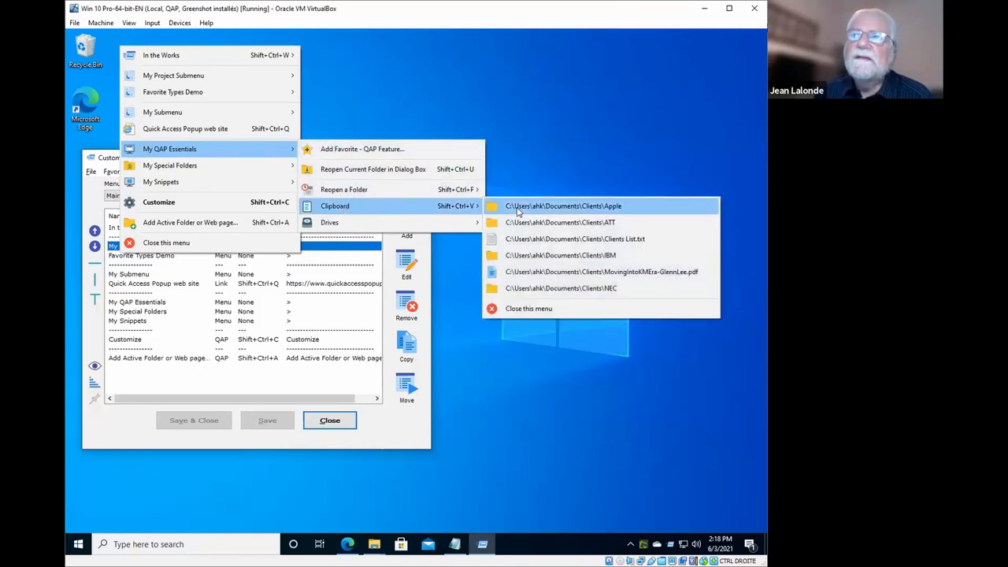
pyautogui.moveTo(511, 305)
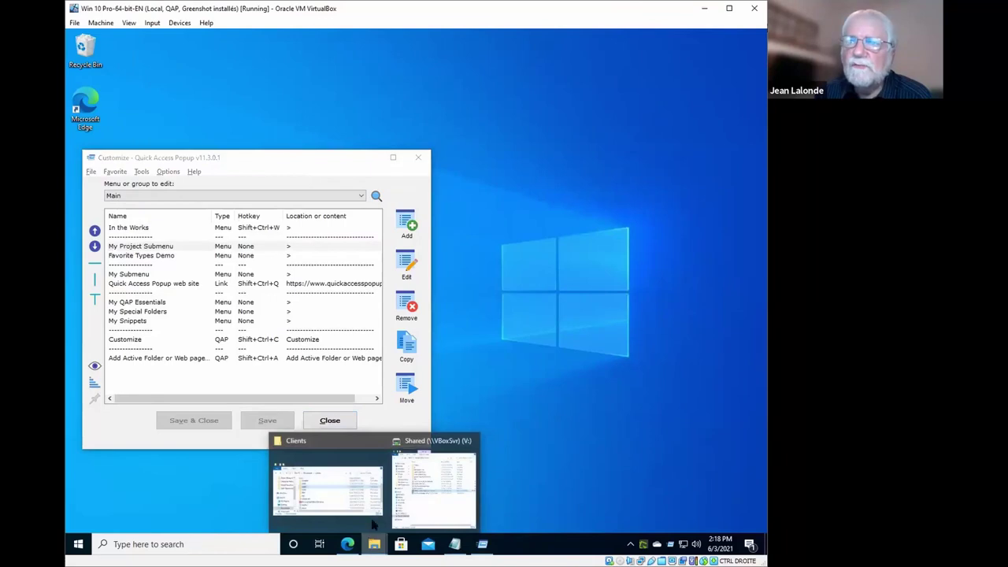
# Bring the Clients window forward, open Amazon from QAP's Clipboard list, then close it.
pyautogui.click(328, 488)
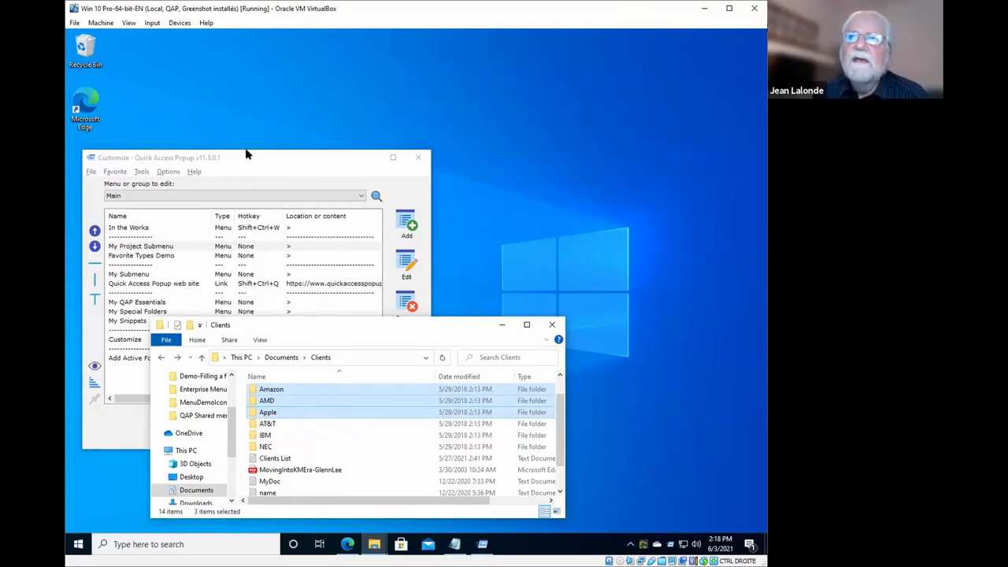
pyautogui.moveTo(122, 48)
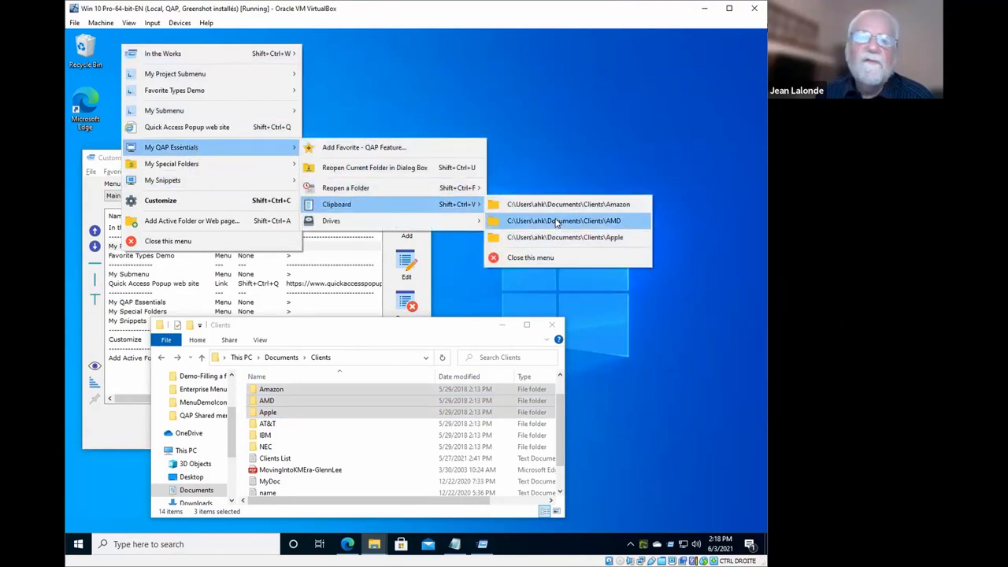
pyautogui.moveTo(559, 204)
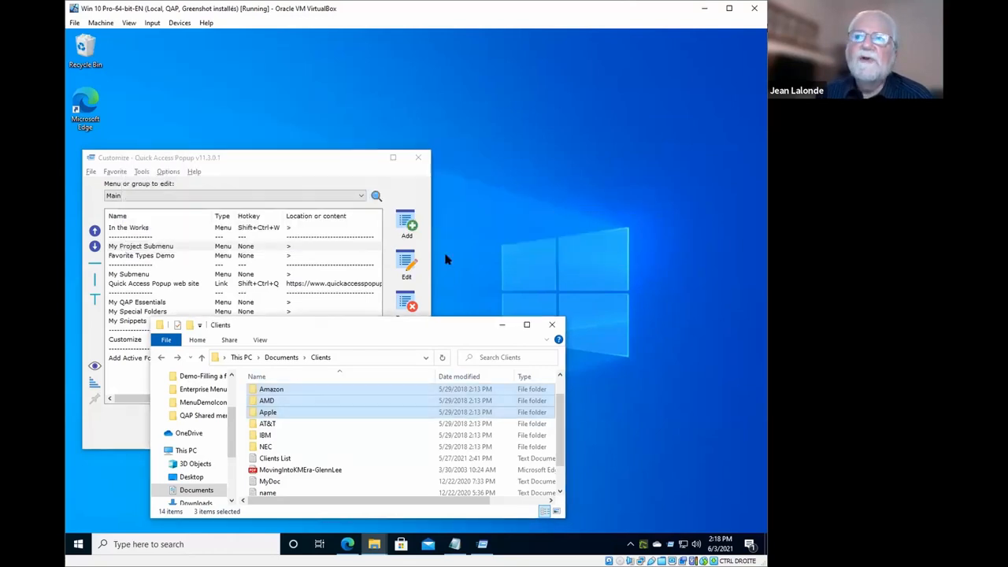
pyautogui.doubleClick(271, 388)
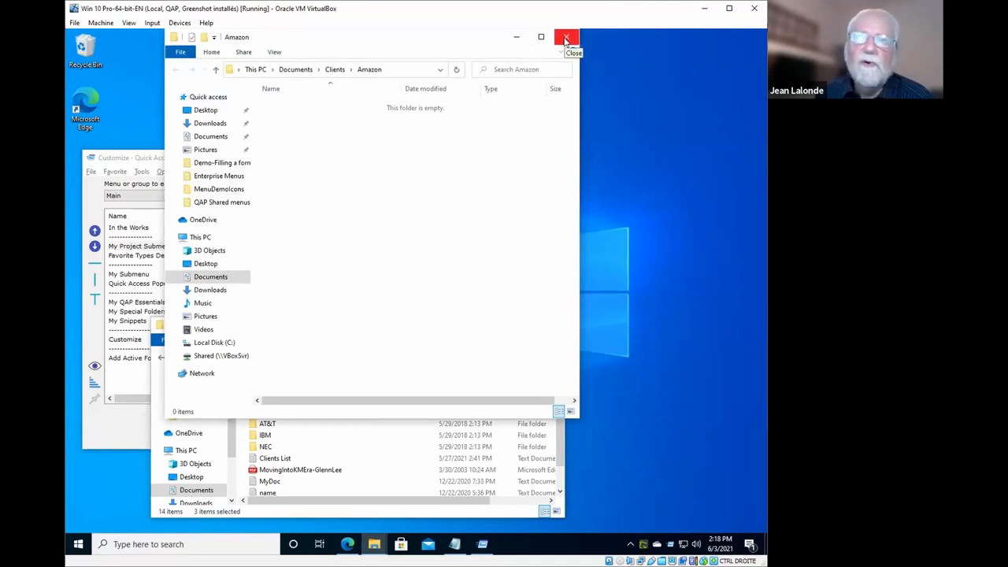
pyautogui.click(565, 37)
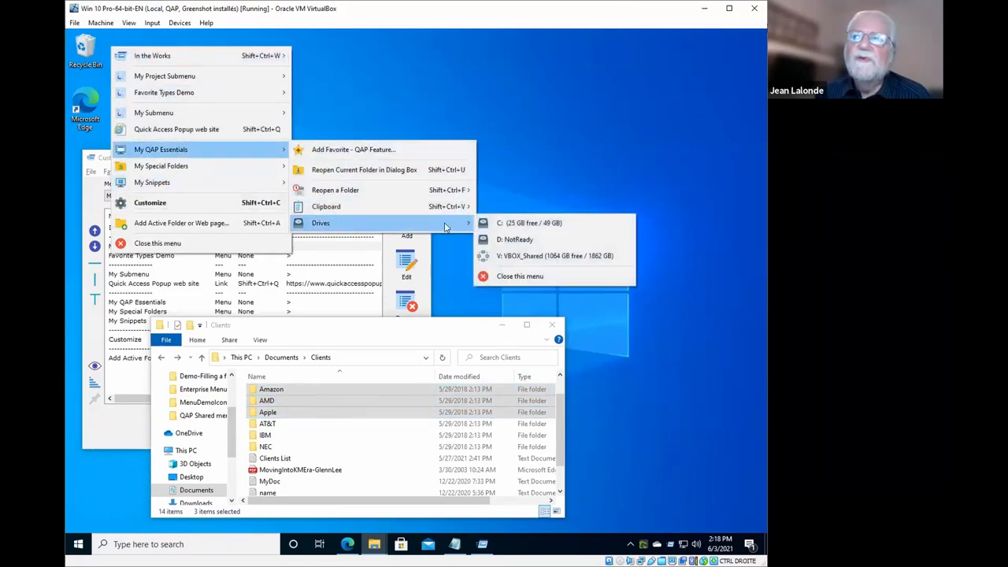
pyautogui.moveTo(529, 223)
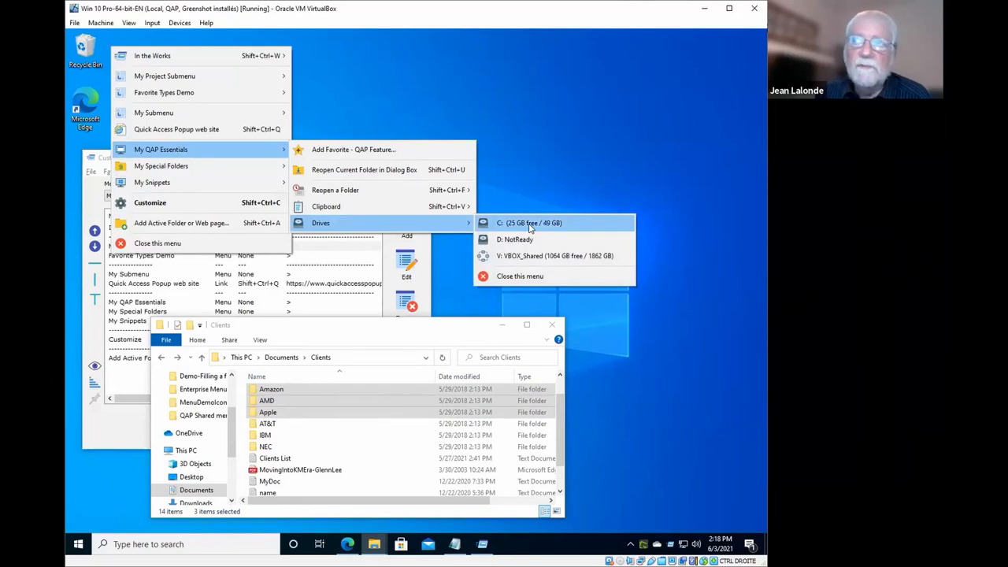
pyautogui.moveTo(525, 238)
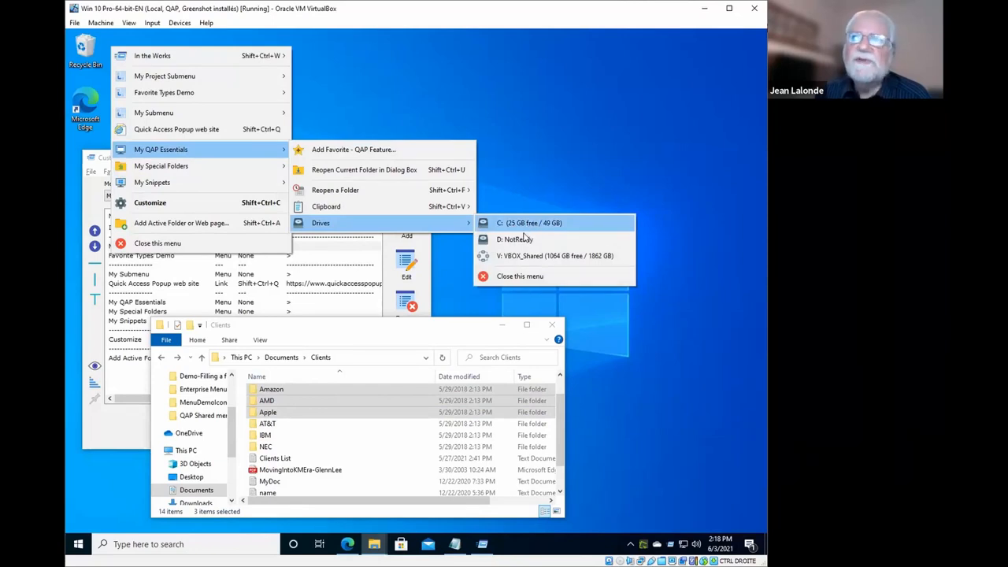
pyautogui.moveTo(521, 253)
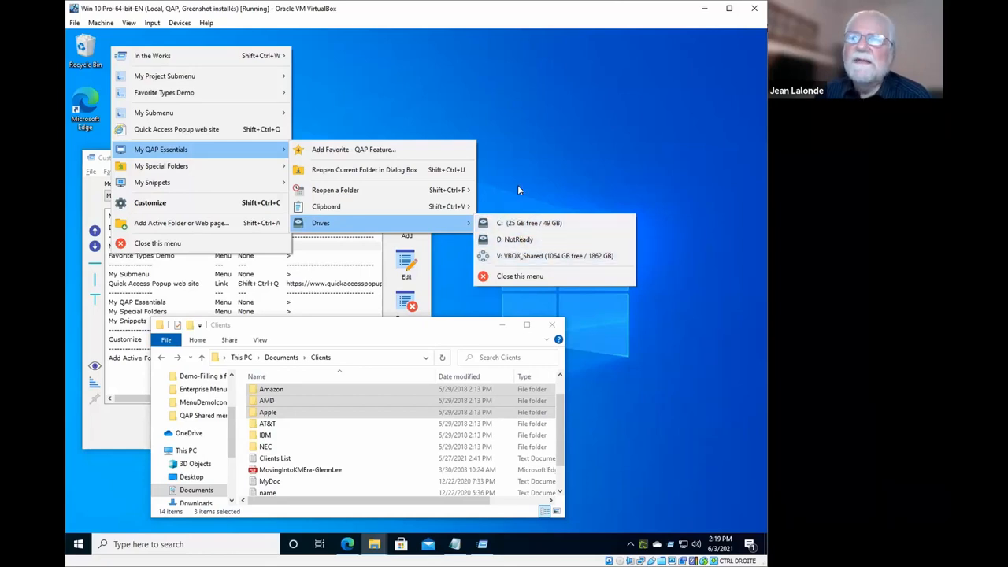
pyautogui.moveTo(529, 223)
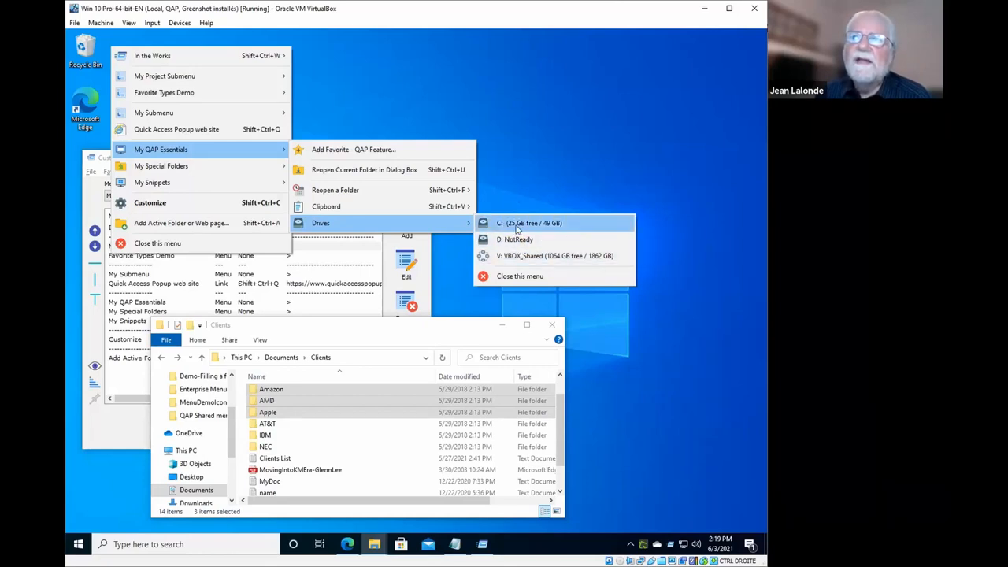
pyautogui.click(529, 223)
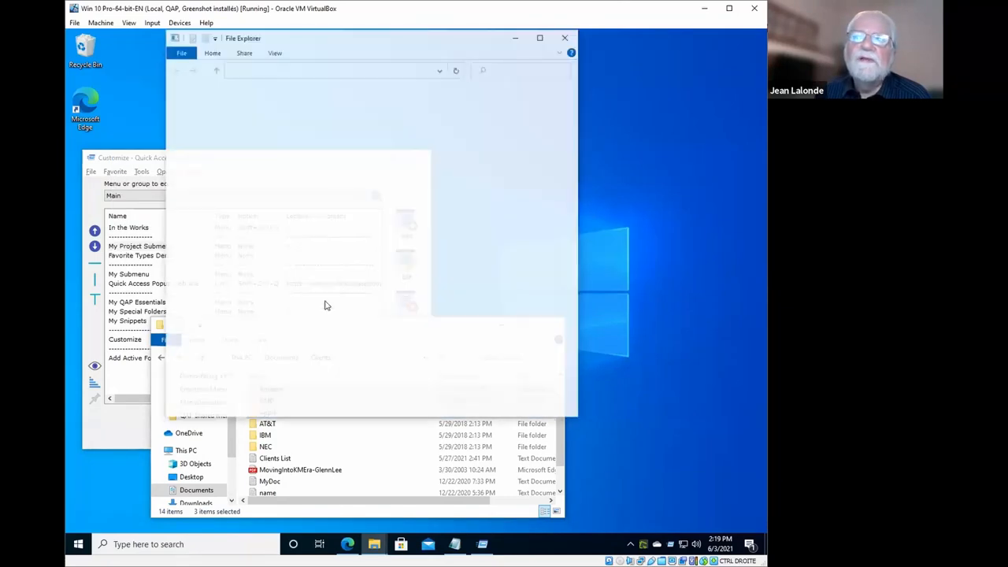
pyautogui.click(214, 341)
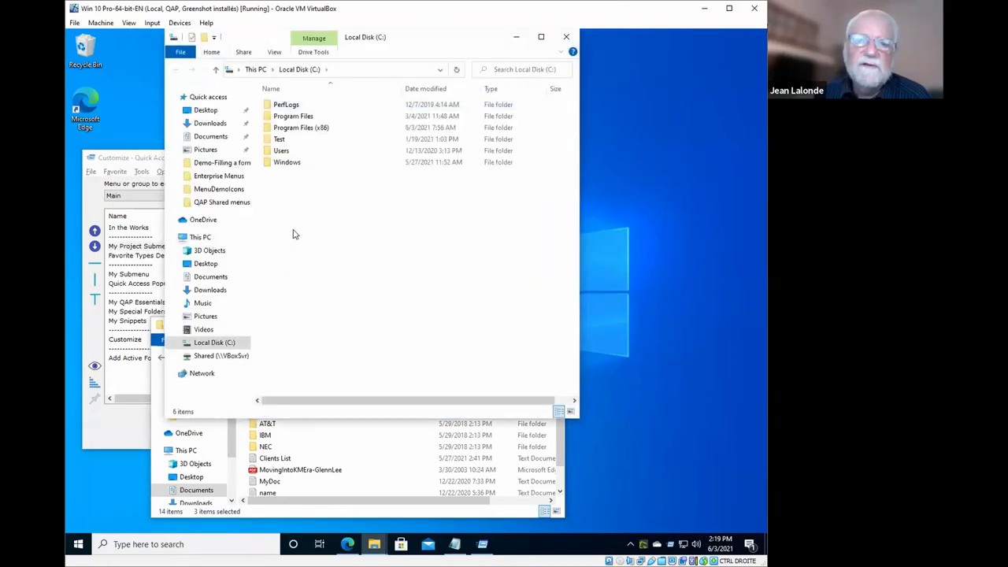
pyautogui.moveTo(566, 37)
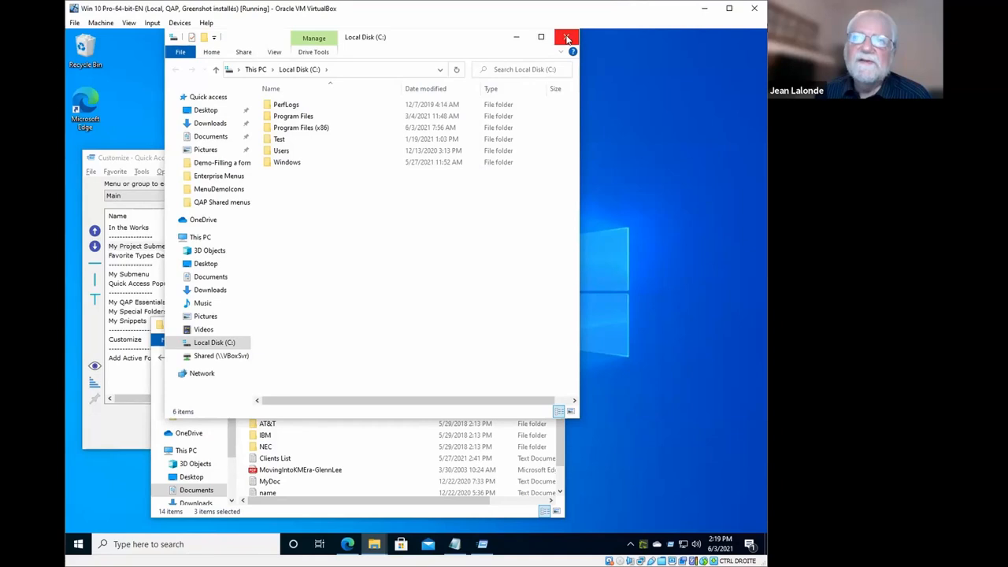
pyautogui.click(566, 37)
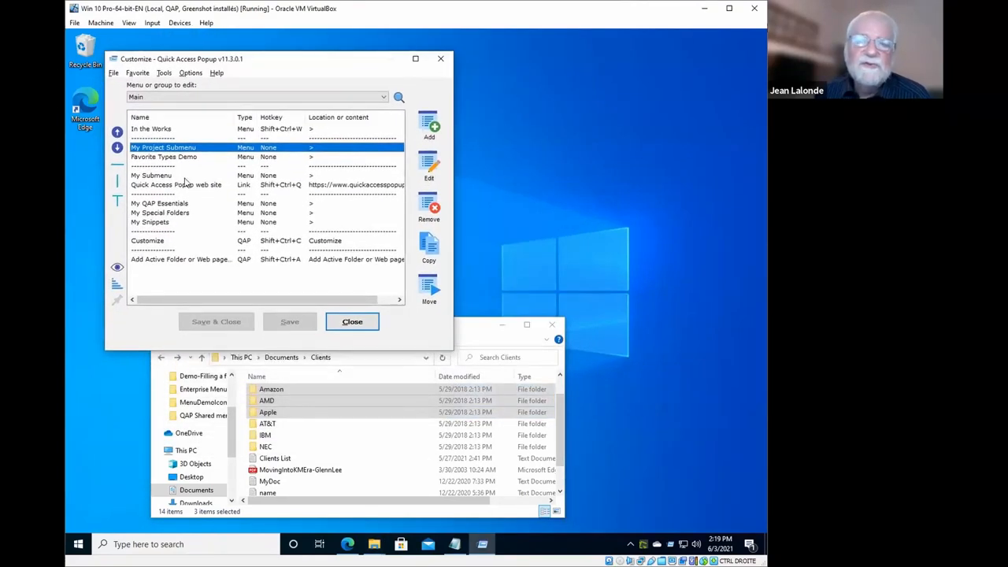
pyautogui.moveTo(195, 203)
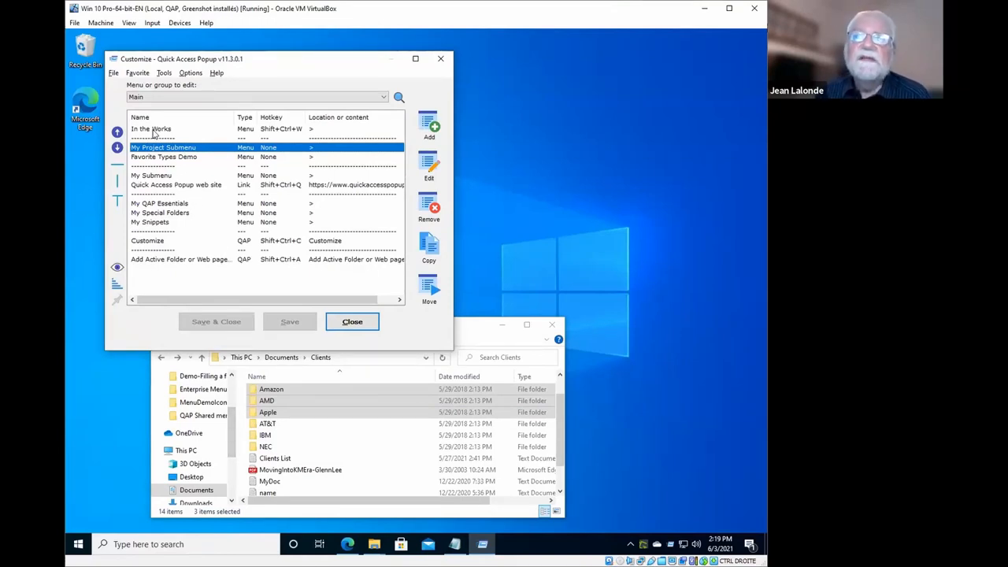
pyautogui.moveTo(153, 187)
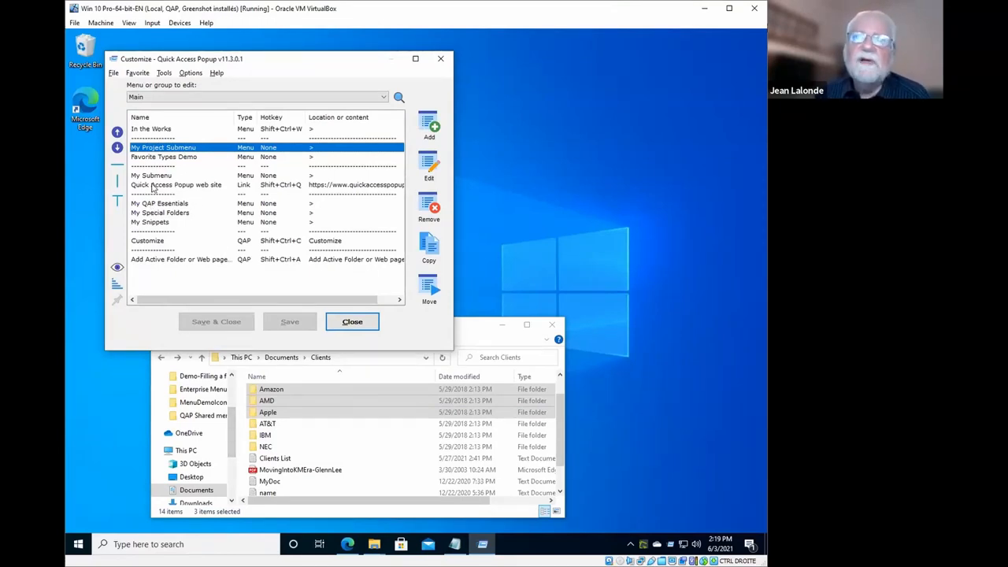
# Move Recent Folders and remove Recent items in In the Works, then discard the changes.
pyautogui.doubleClick(150, 129)
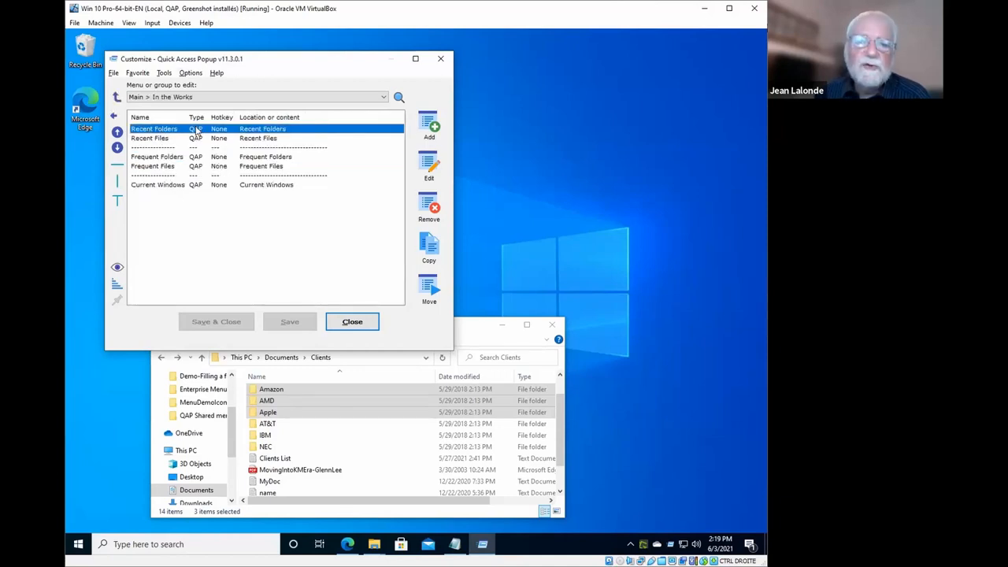
pyautogui.click(118, 148)
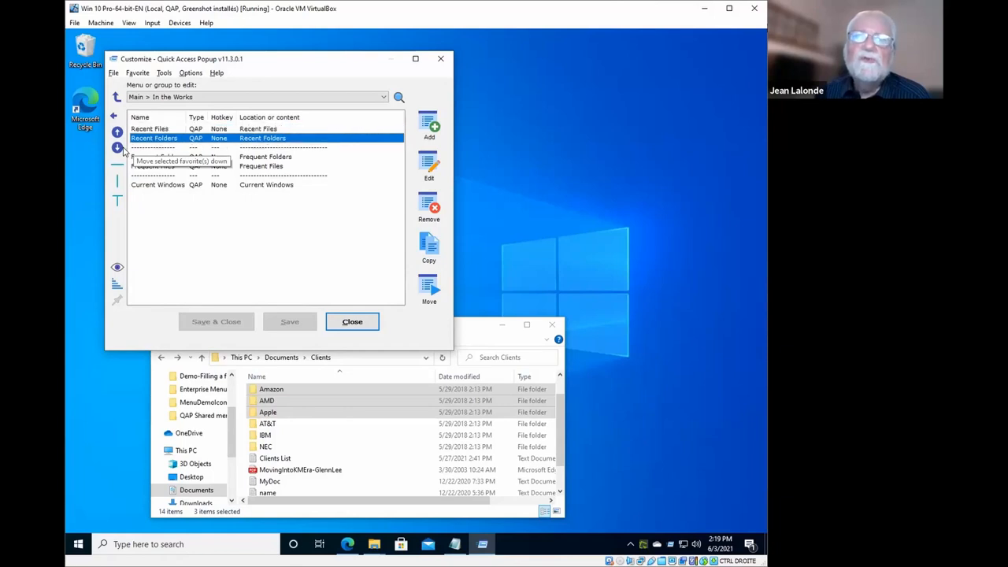
pyautogui.click(117, 132)
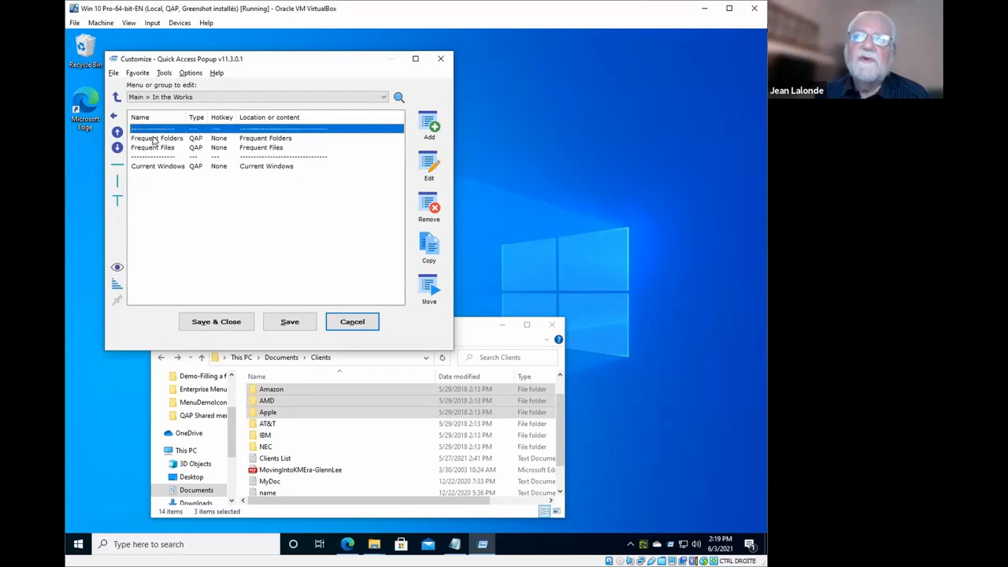
pyautogui.moveTo(352, 321)
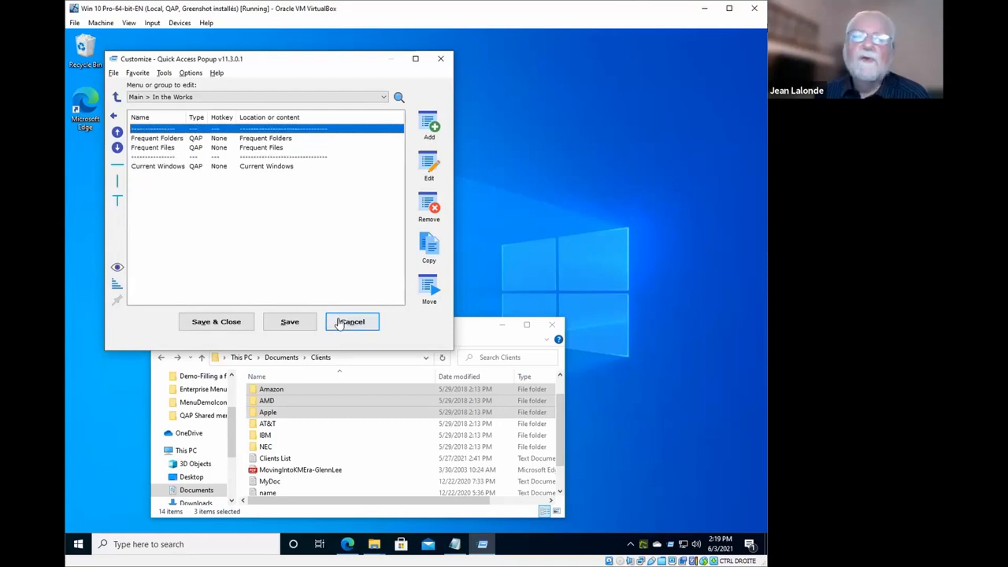
pyautogui.click(351, 321)
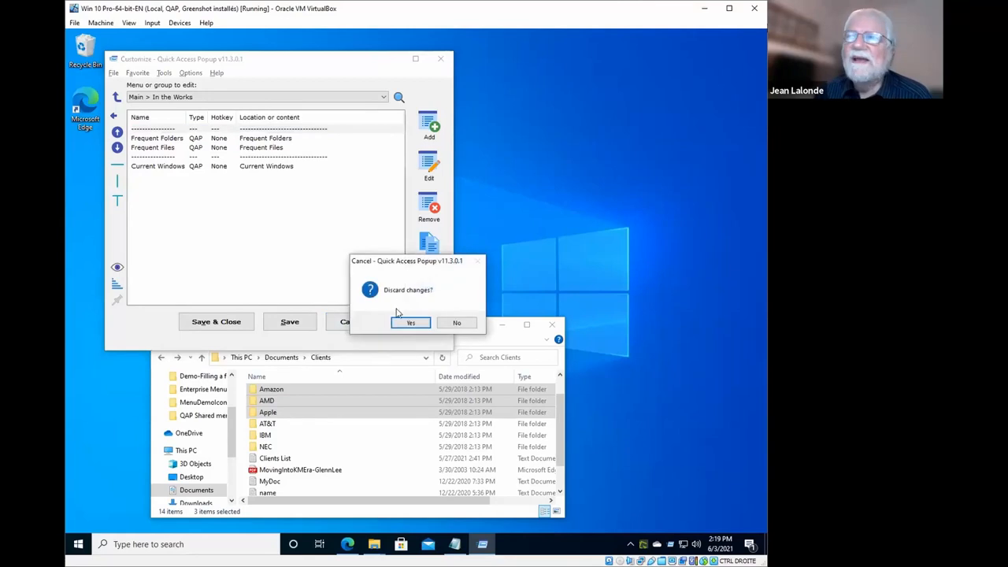
pyautogui.click(410, 323)
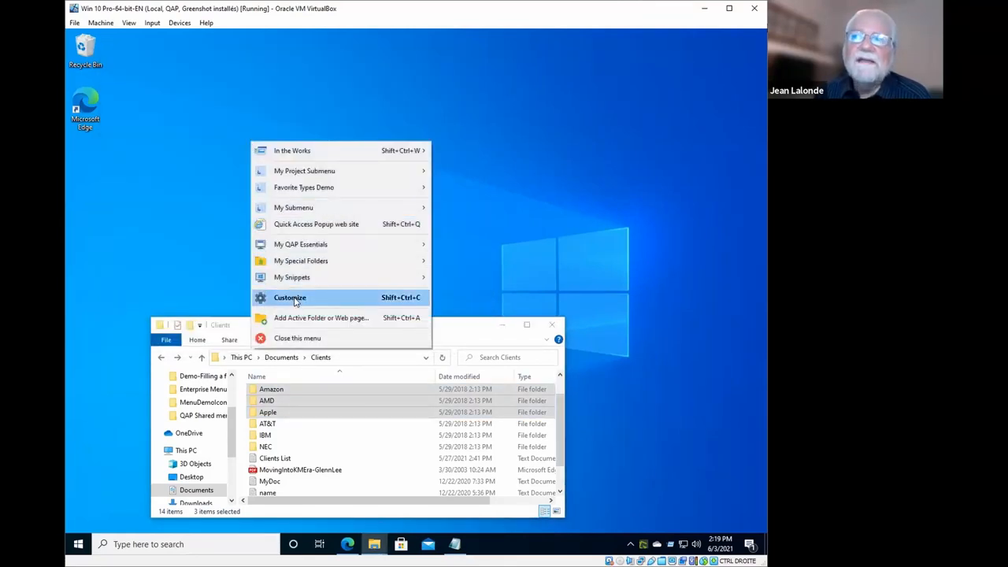
pyautogui.moveTo(317, 298)
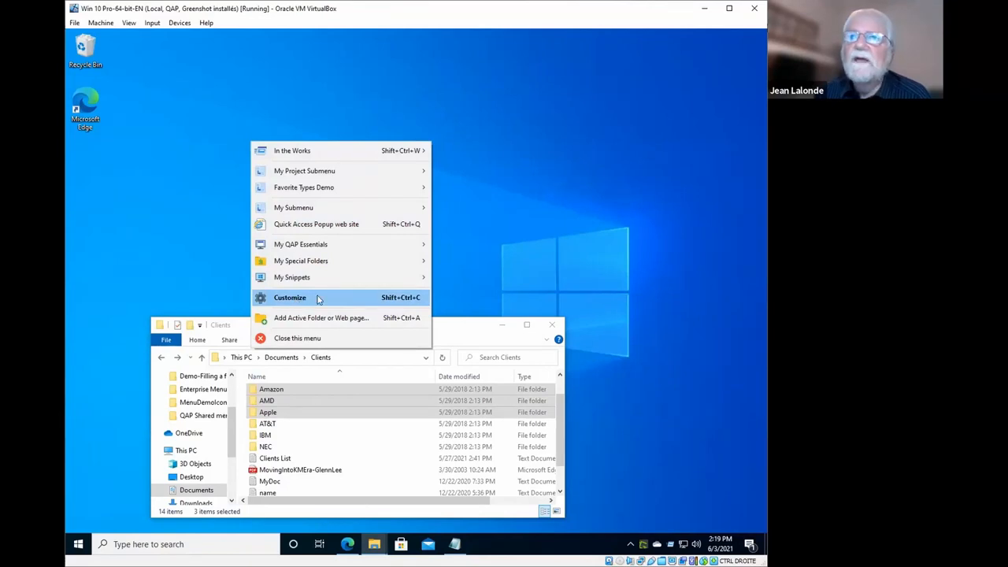
# Reopen Customize and add a new favorite of type QAP Feature.
pyautogui.click(289, 297)
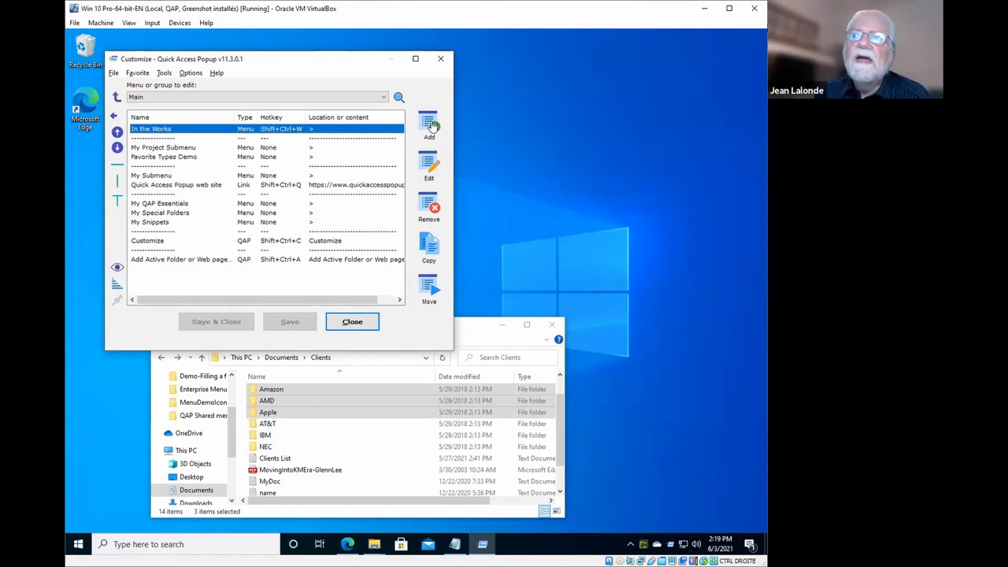
pyautogui.click(428, 126)
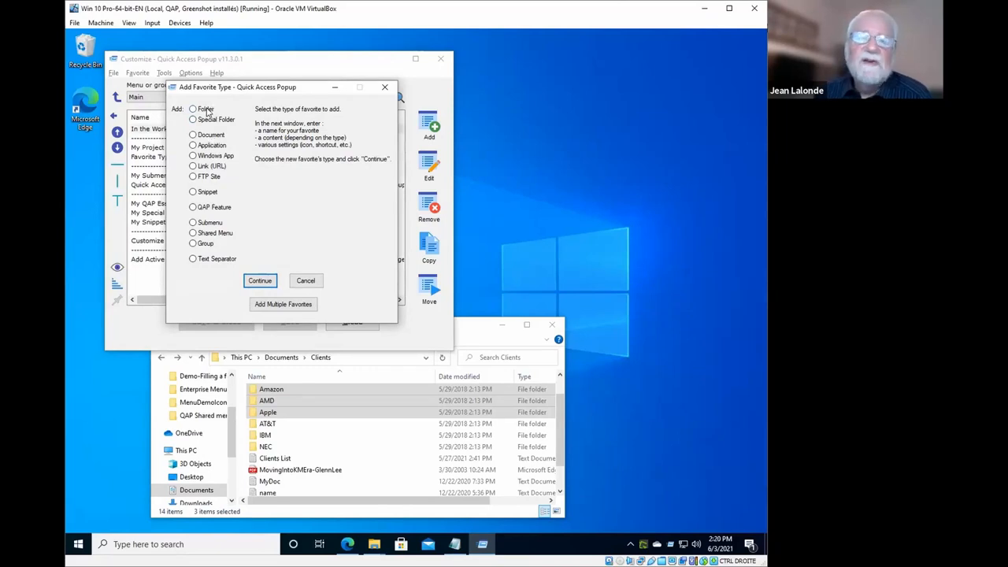
pyautogui.moveTo(219, 151)
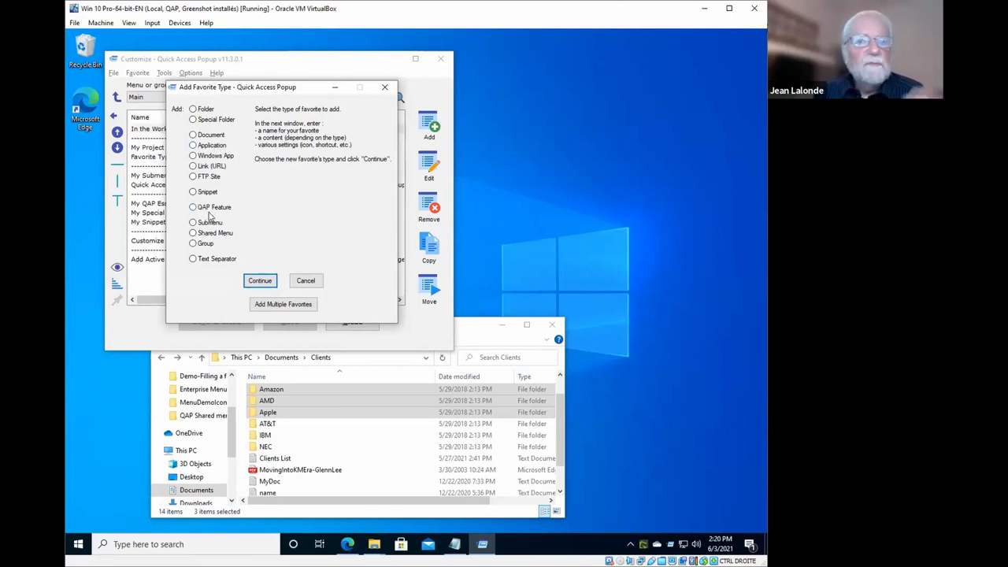
pyautogui.click(193, 206)
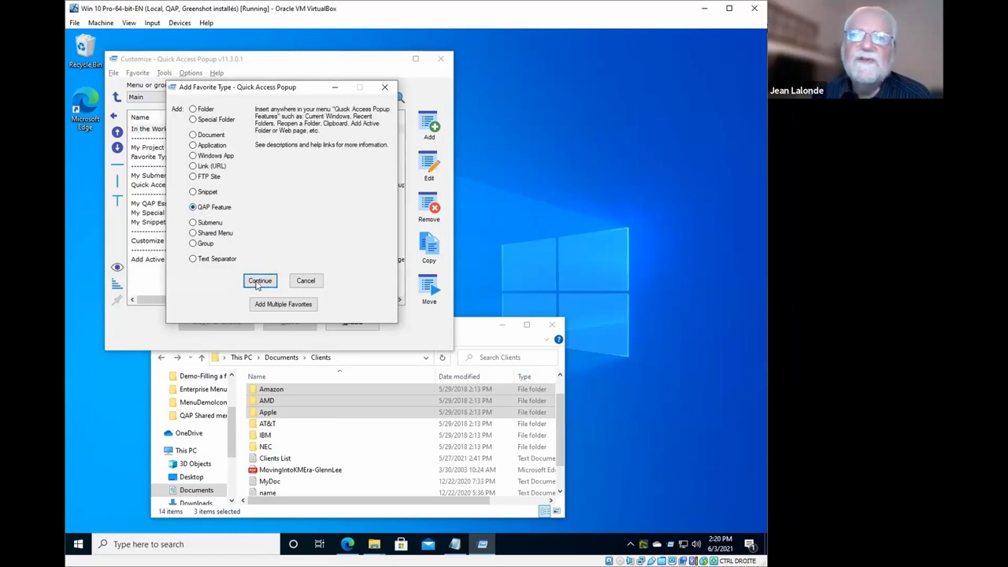
pyautogui.click(260, 281)
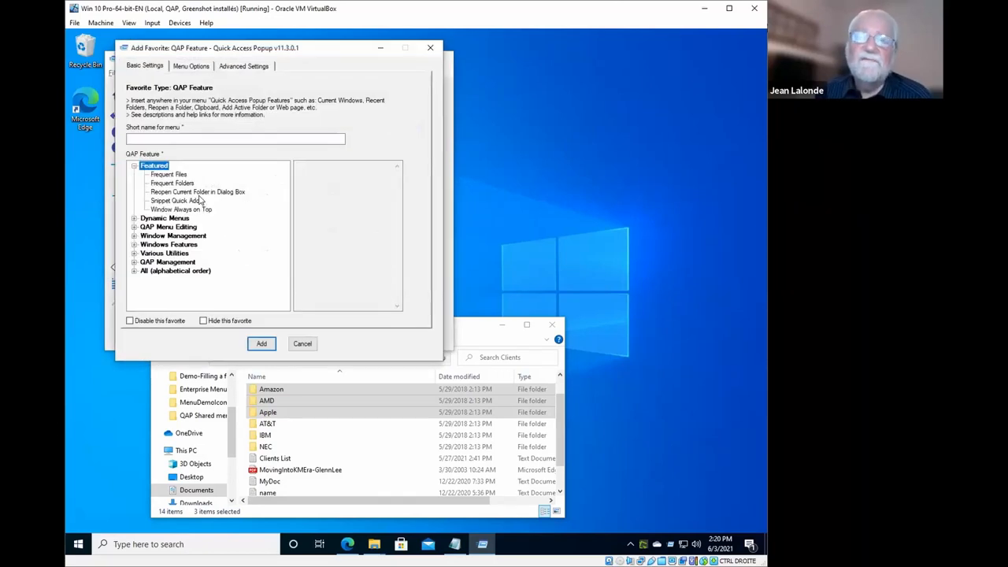
pyautogui.moveTo(144, 215)
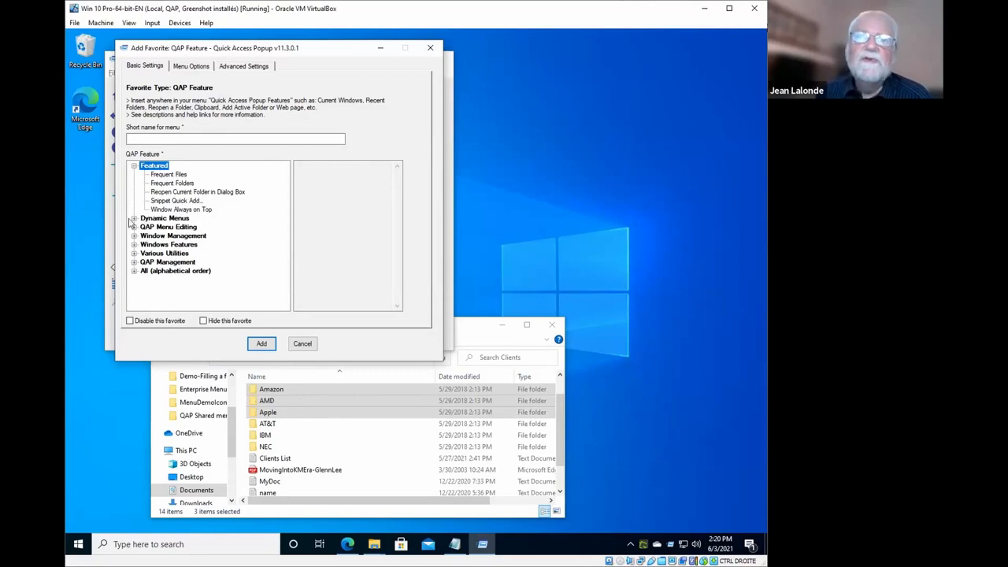
# Browse the Dynamic Menus features (Clipboard, Current Windows, Frequent Files) and select Drives.
pyautogui.click(133, 218)
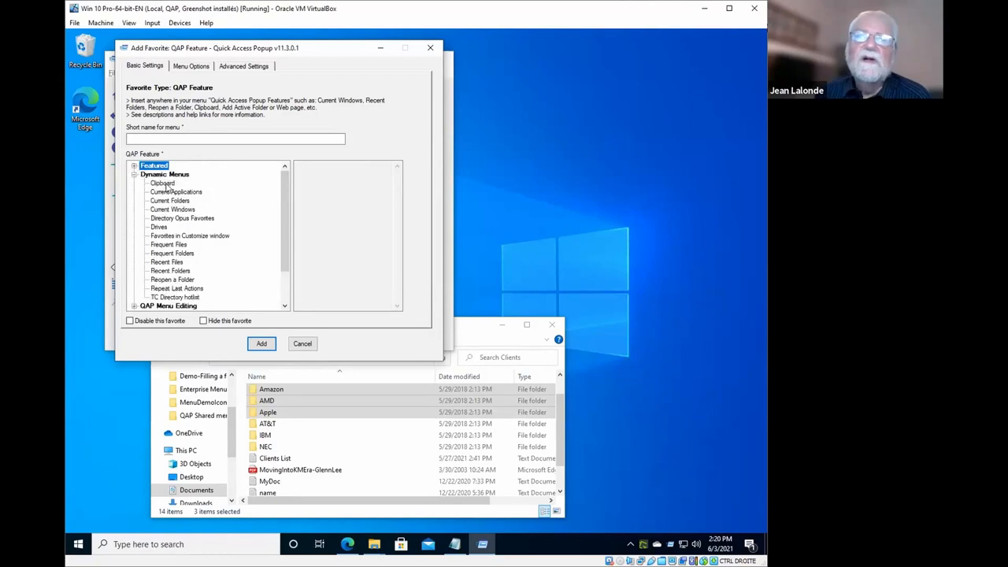
pyautogui.click(162, 183)
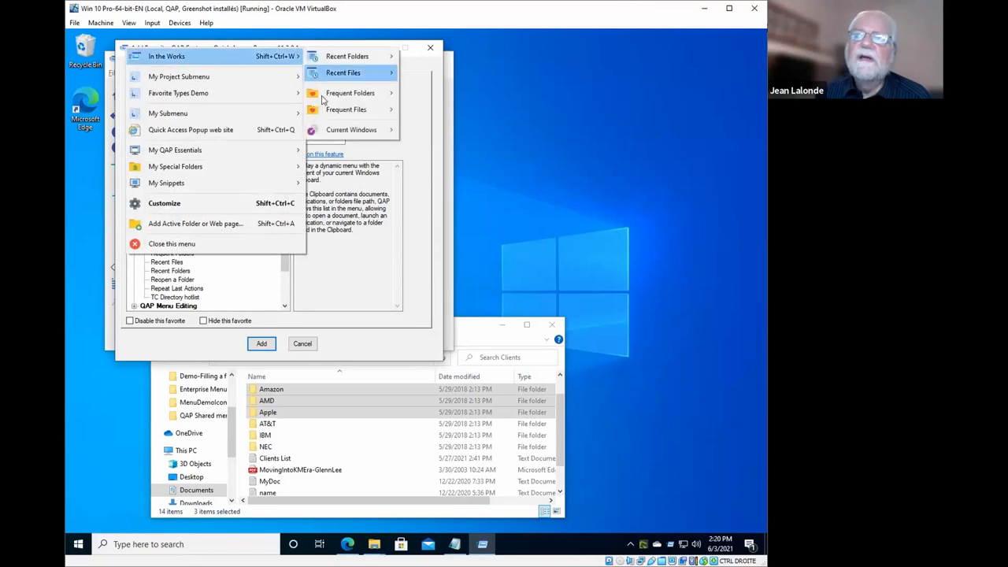
pyautogui.click(351, 129)
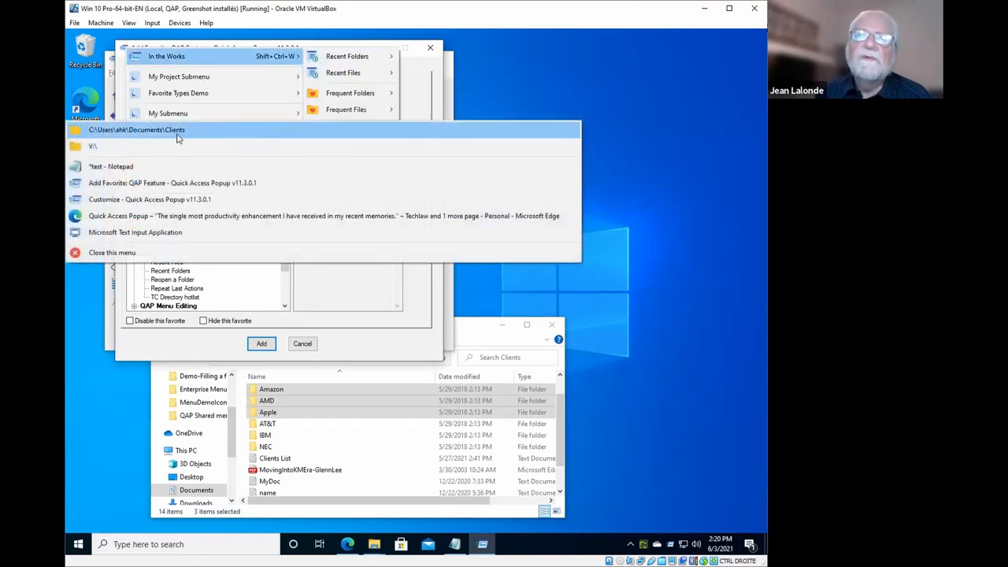
pyautogui.moveTo(132, 199)
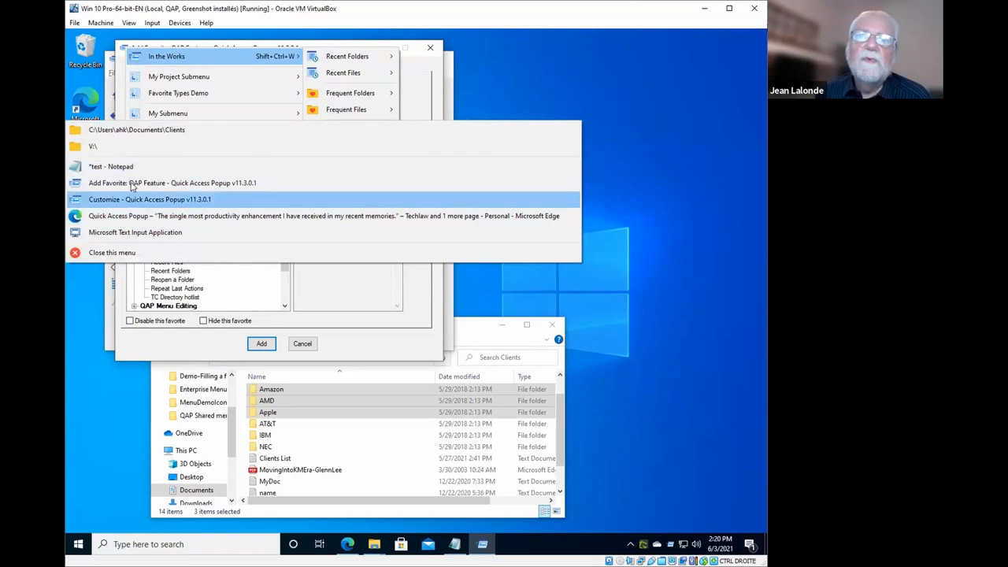
pyautogui.click(149, 198)
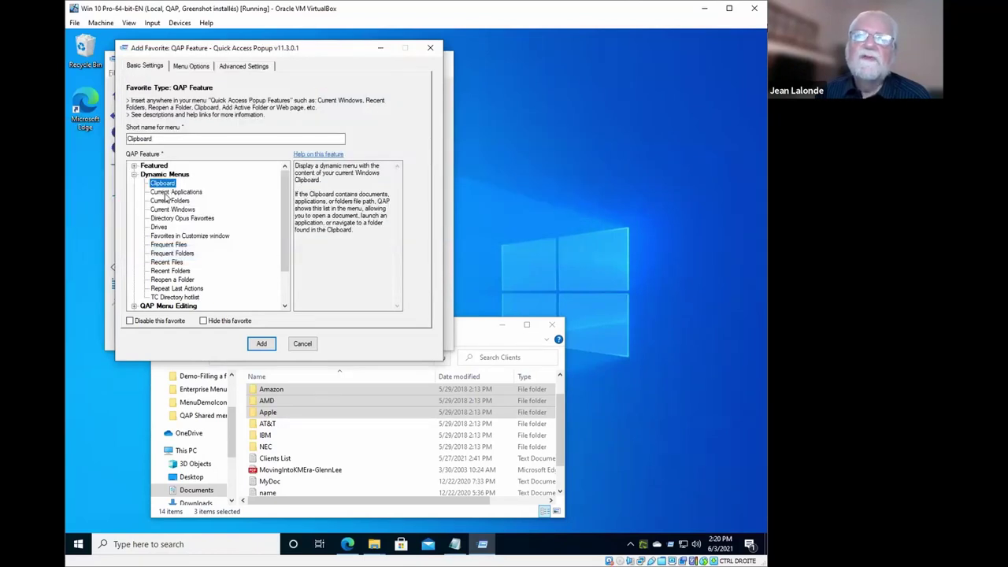
pyautogui.click(173, 209)
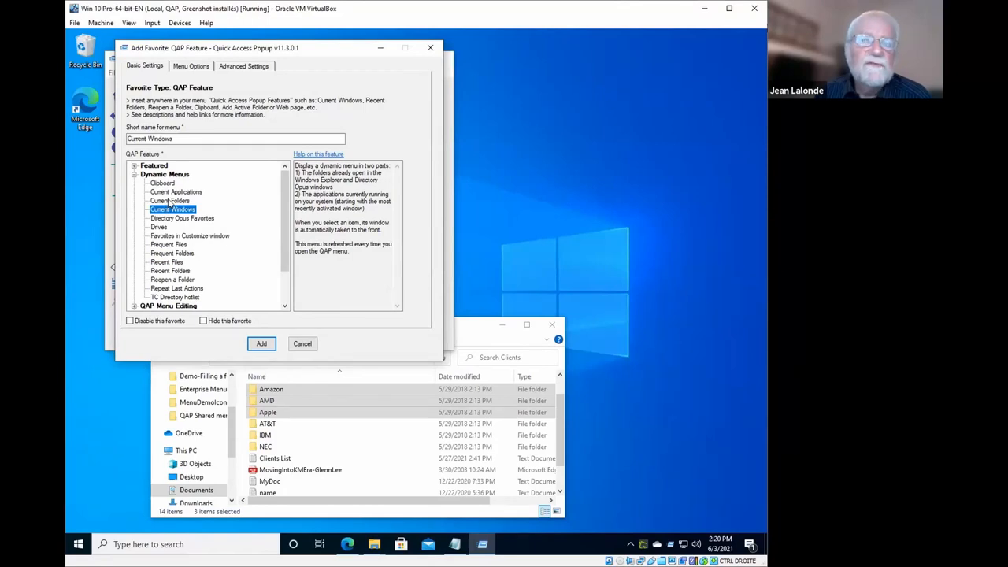
pyautogui.moveTo(160, 228)
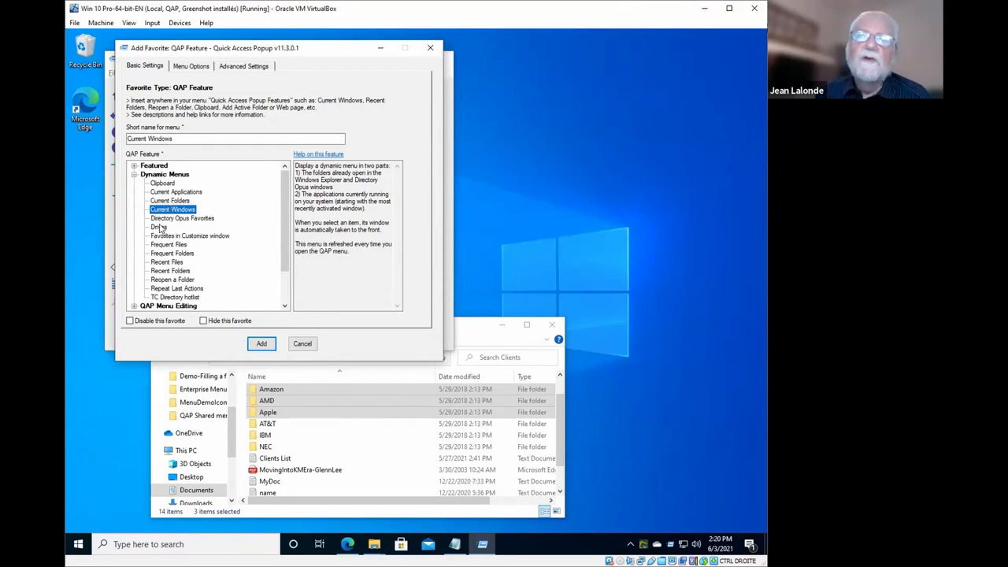
pyautogui.click(169, 244)
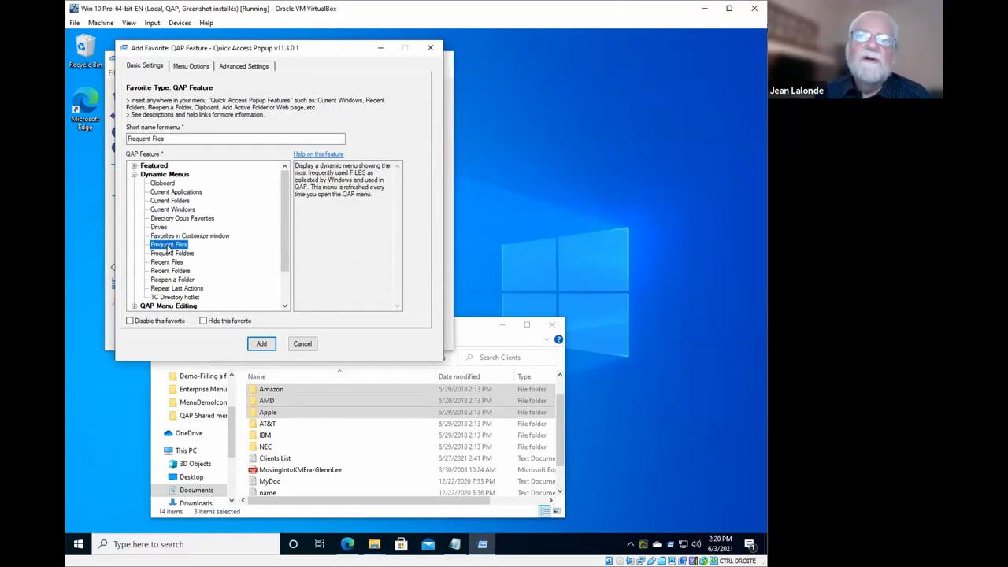
pyautogui.click(171, 253)
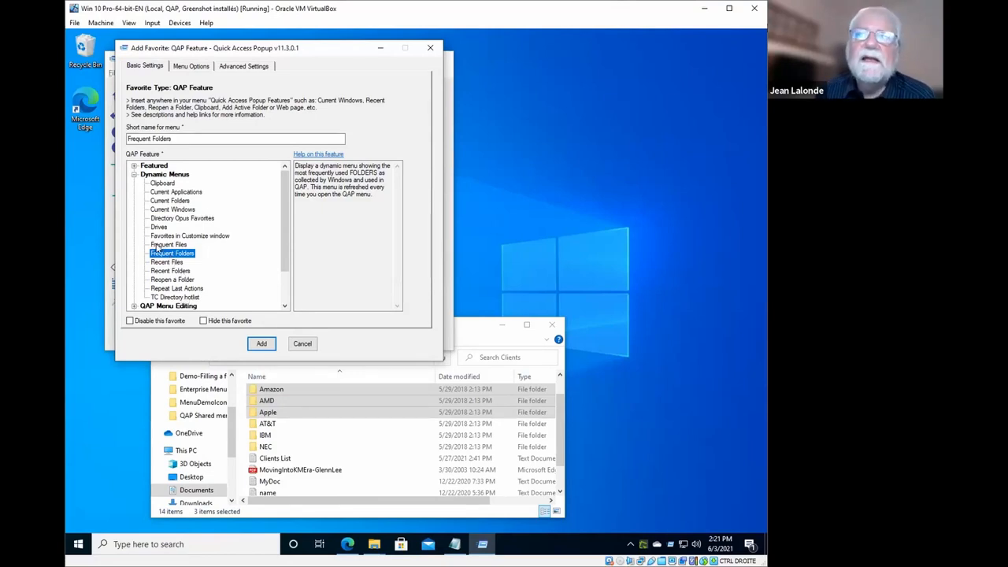
pyautogui.click(159, 227)
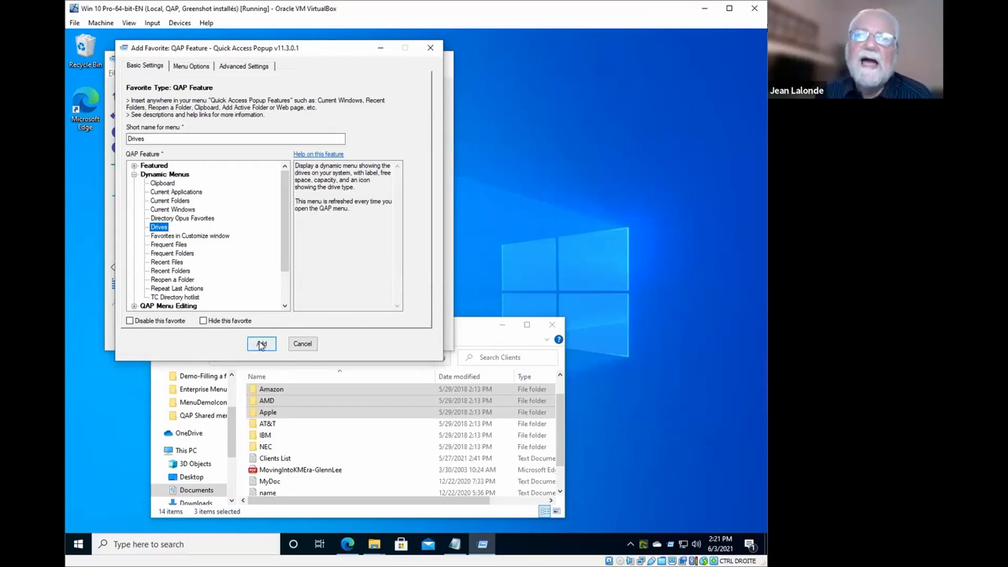
# Add the Drives favorite and set its parent menu to Main > My Submenu.
pyautogui.click(260, 343)
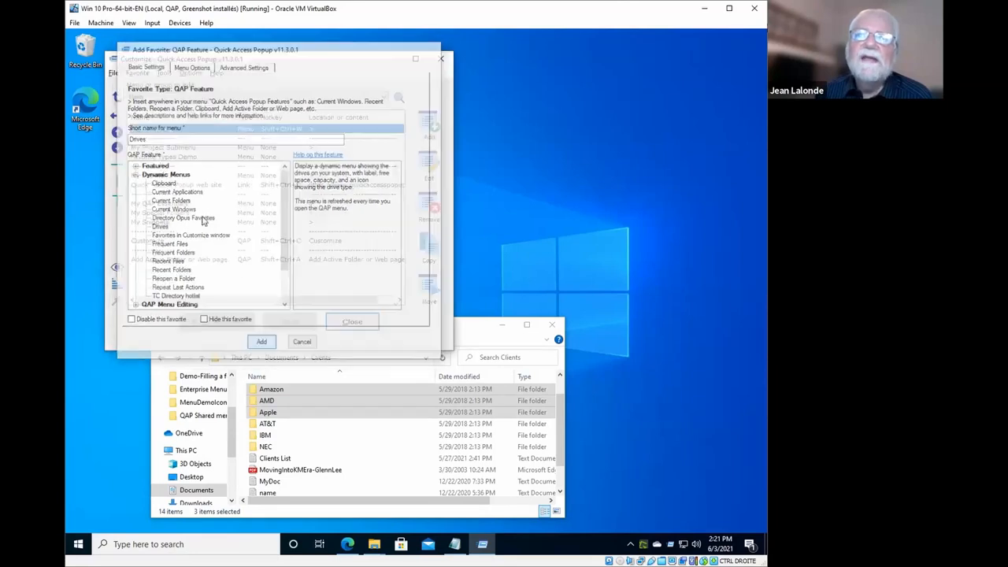
pyautogui.click(261, 341)
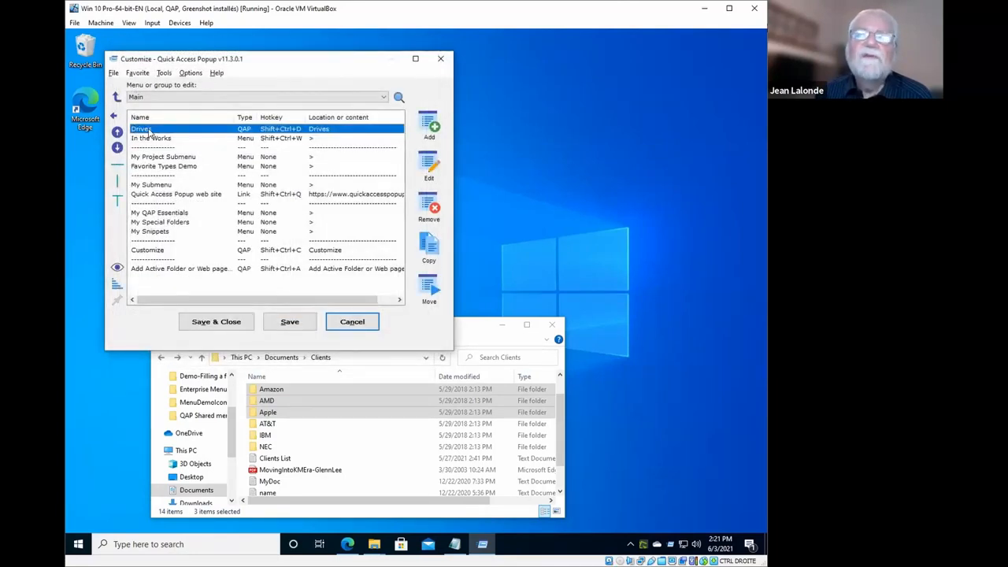
pyautogui.doubleClick(142, 128)
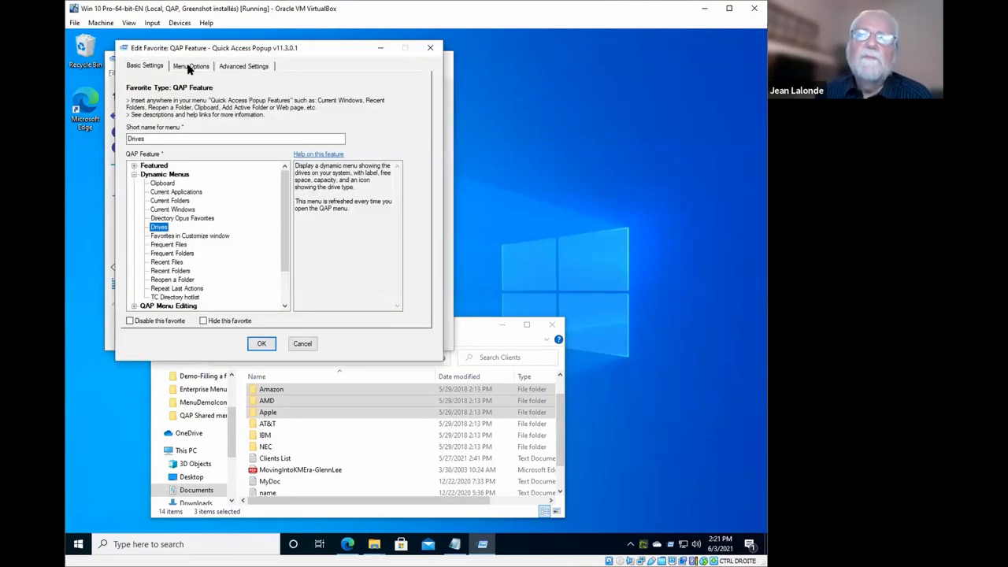
pyautogui.click(190, 66)
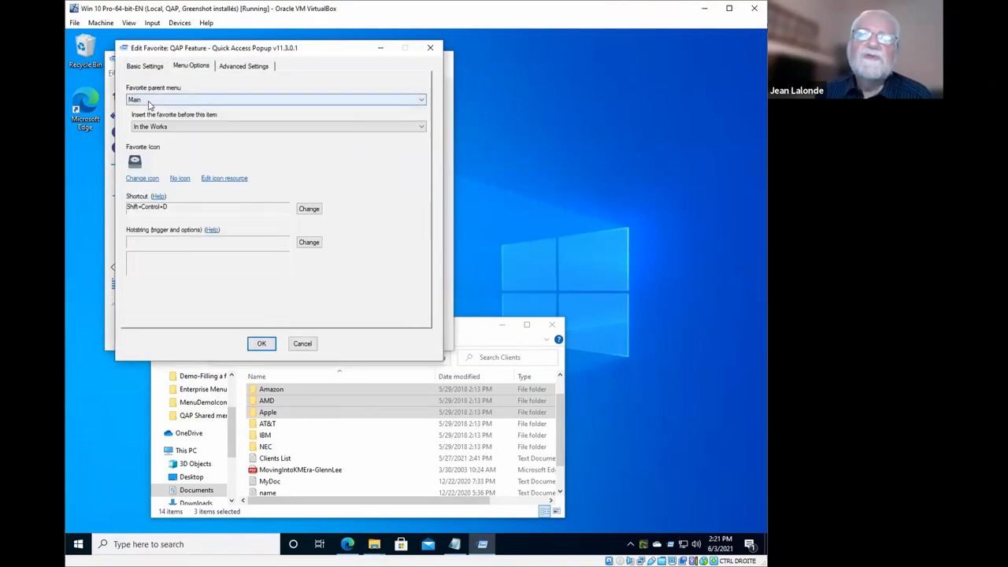
pyautogui.click(421, 99)
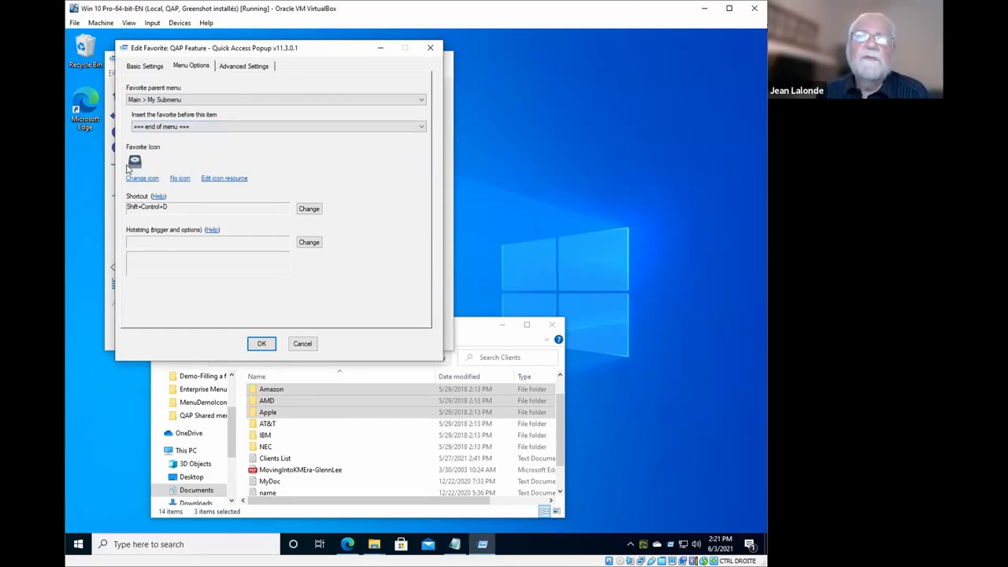
pyautogui.moveTo(253, 350)
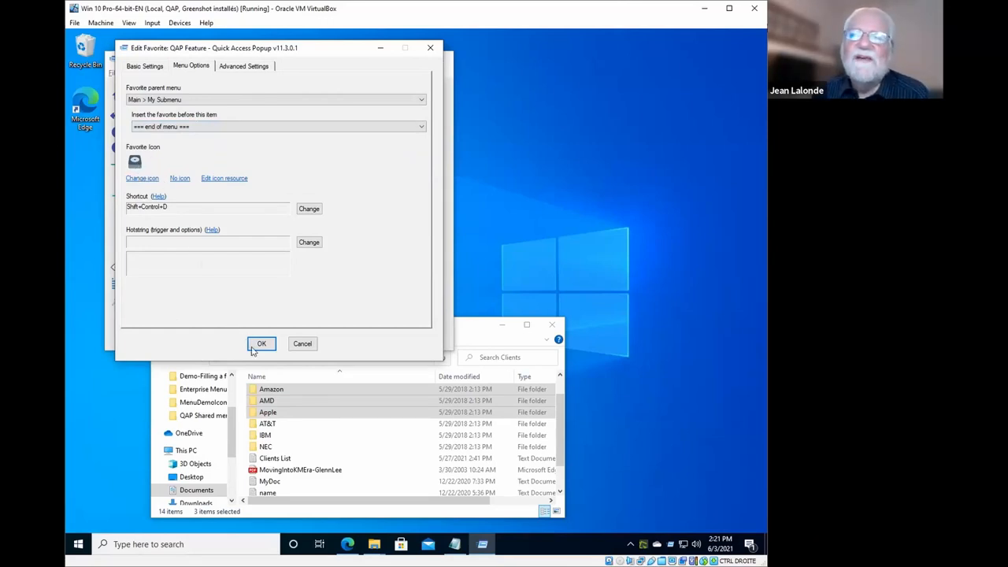
pyautogui.click(261, 343)
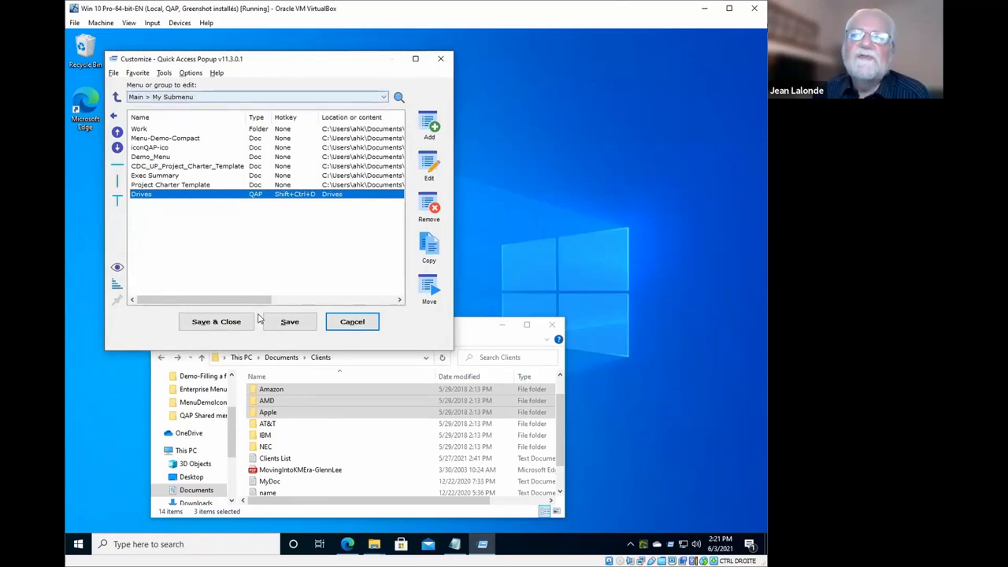
# Save the menu changes and check My Submenu > Drives in the popup menu.
pyautogui.click(289, 322)
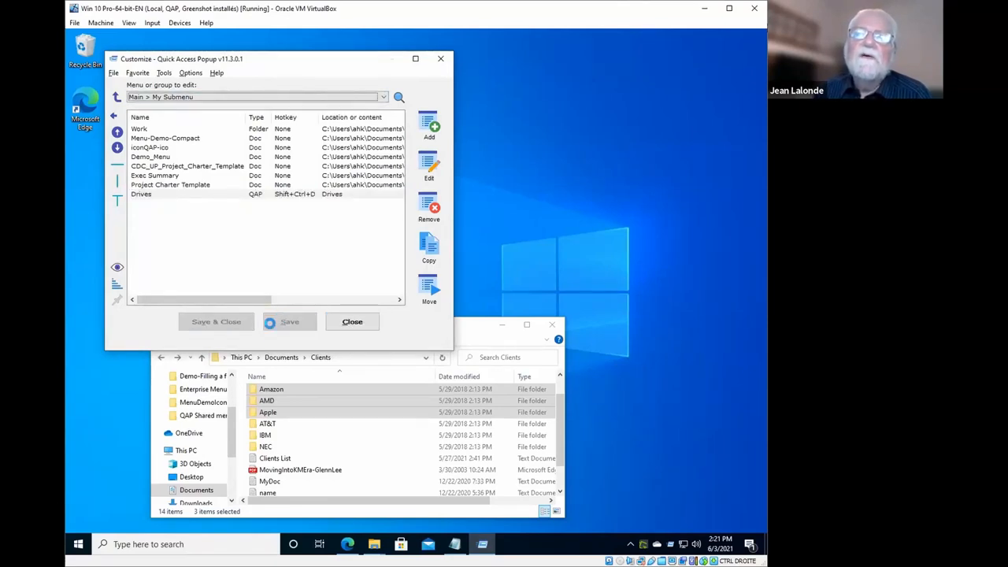
pyautogui.click(139, 128)
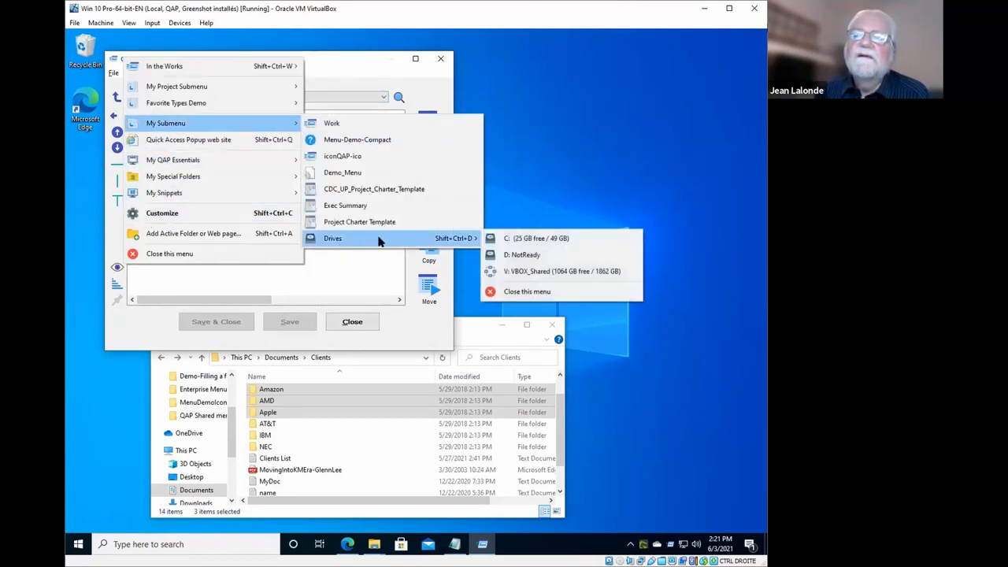
pyautogui.moveTo(539, 242)
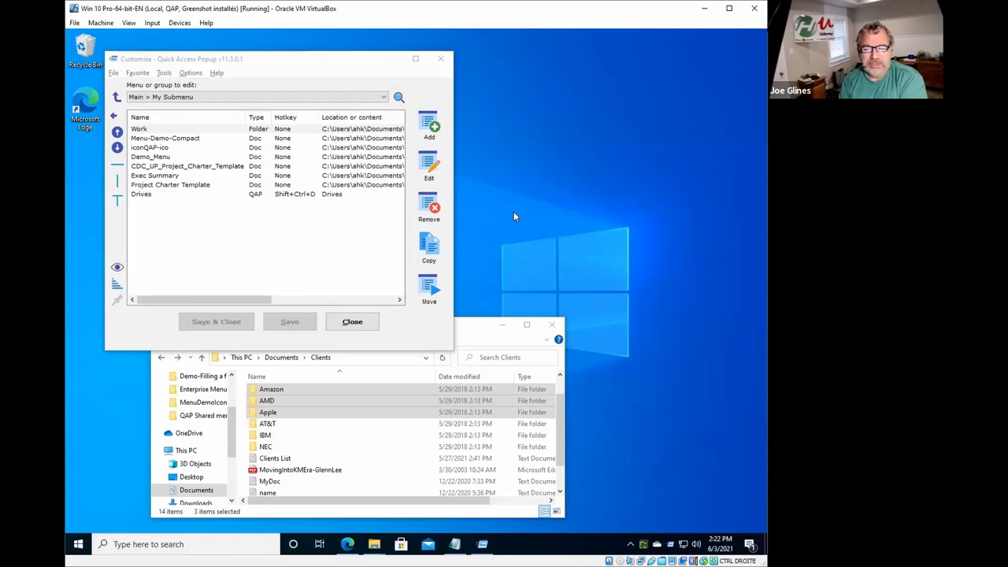
pyautogui.moveTo(248, 206)
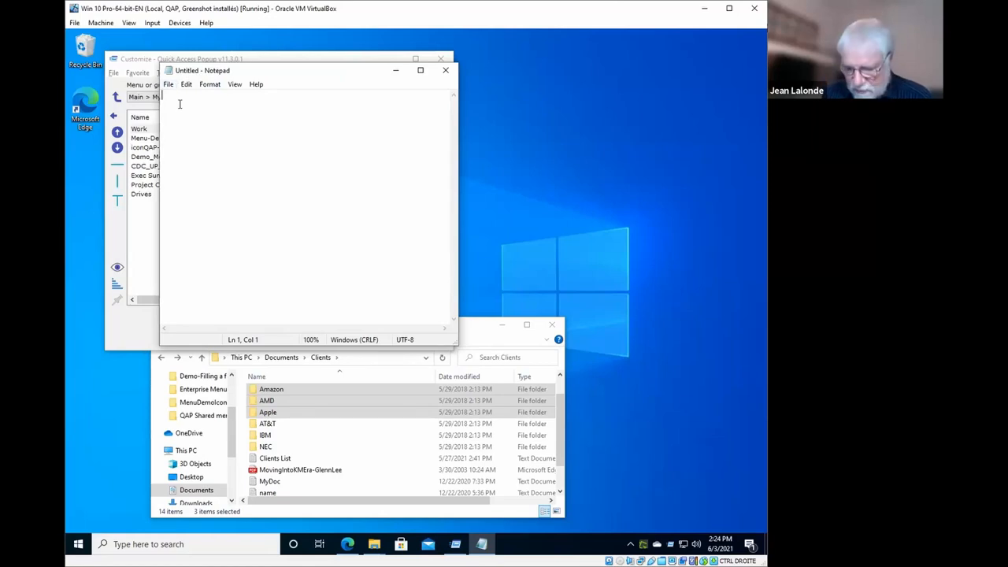
# Type 'Some text' in Notepad and start File > Save As.
pyautogui.write('Some text')
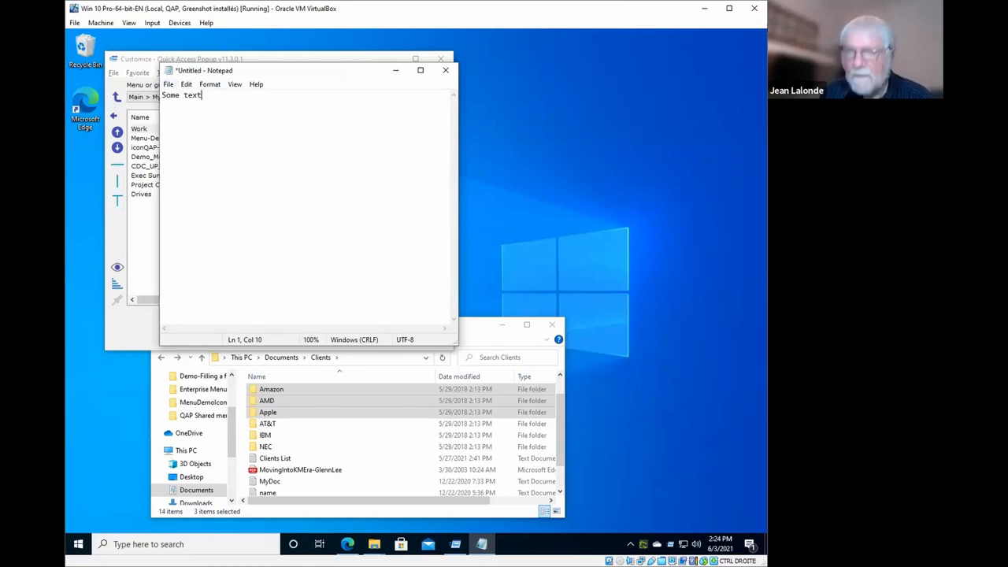
pyautogui.click(169, 84)
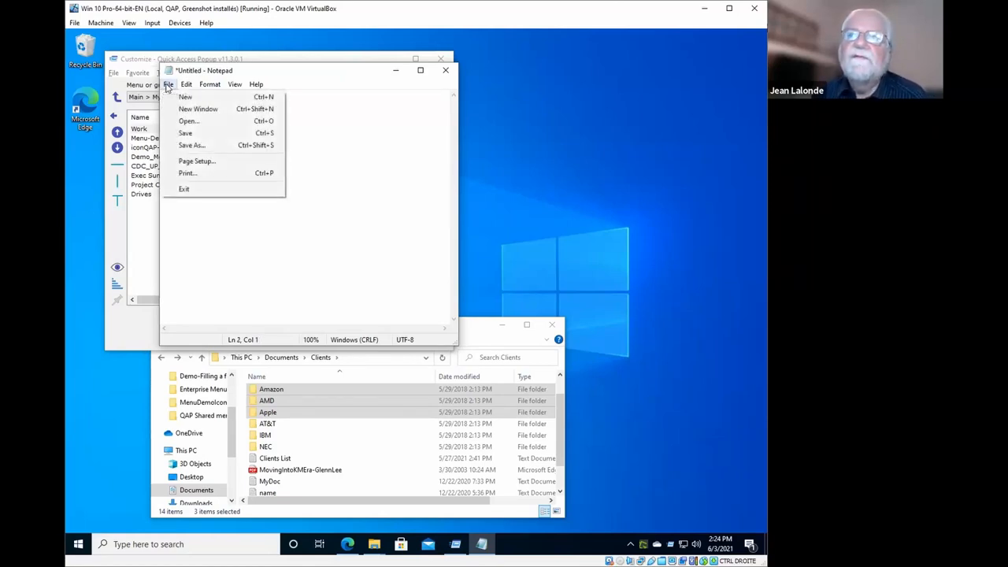
pyautogui.click(191, 145)
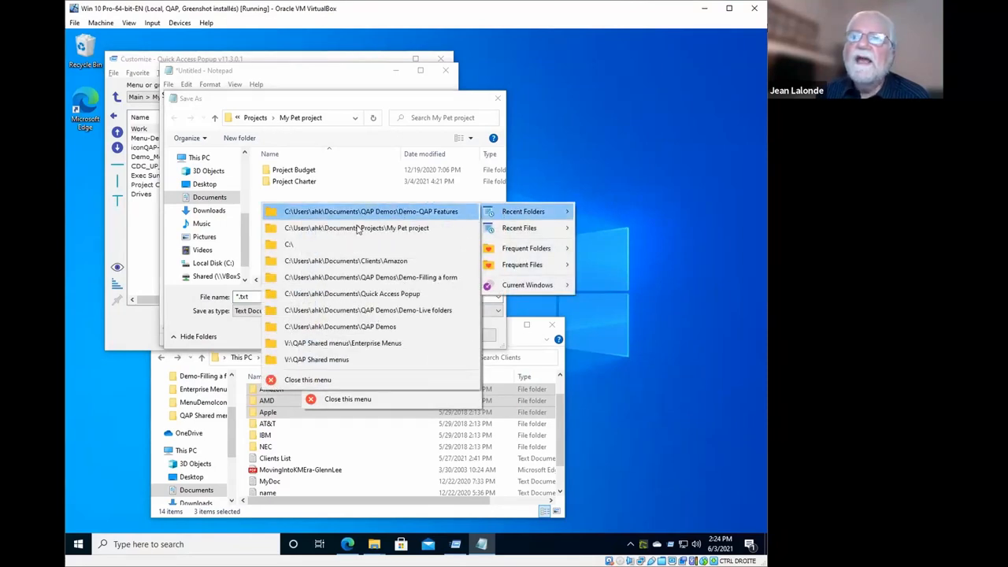
pyautogui.moveTo(344, 261)
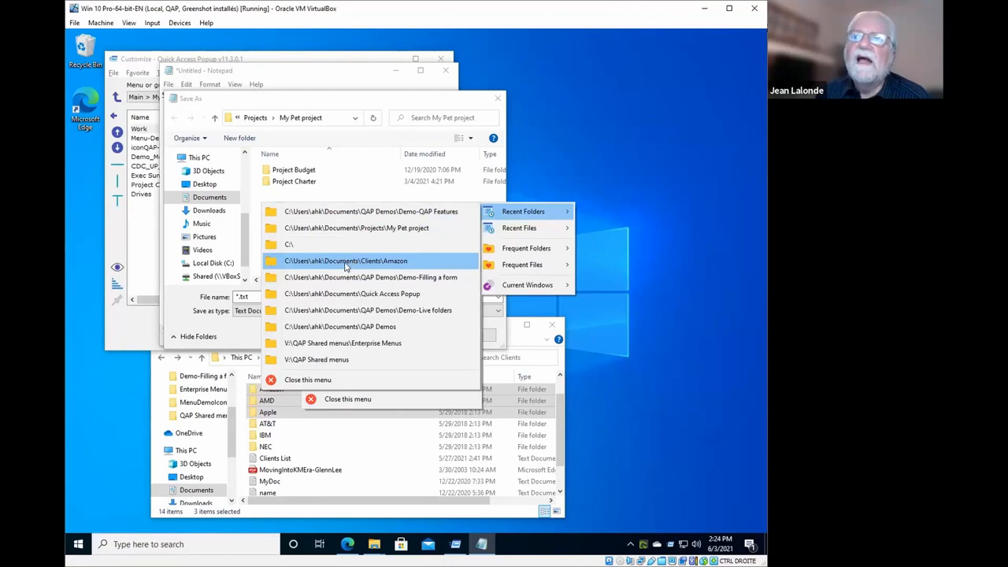
# Save the note as 'Text file' in the recent Clients\Amazon folder.
pyautogui.click(345, 260)
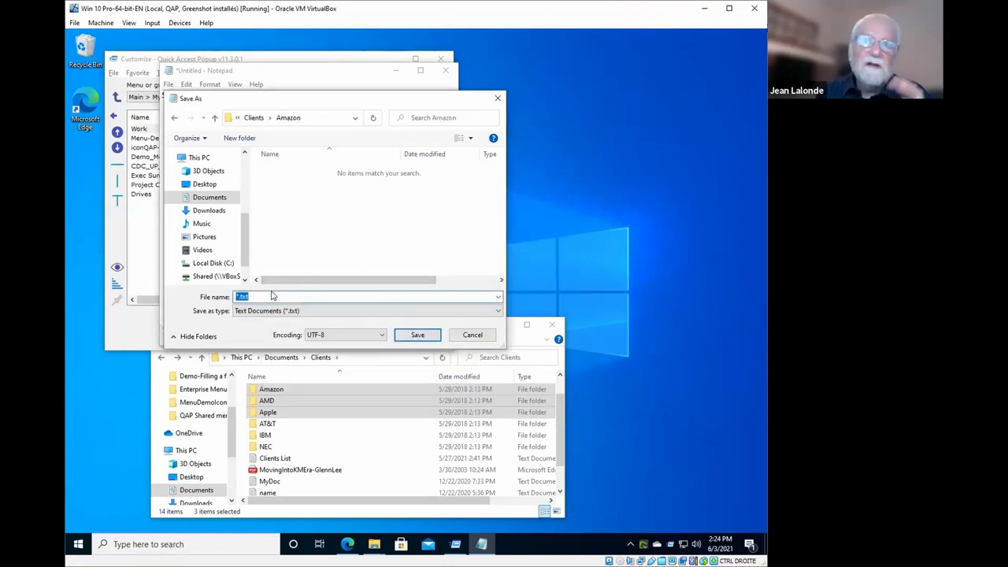
pyautogui.write('1')
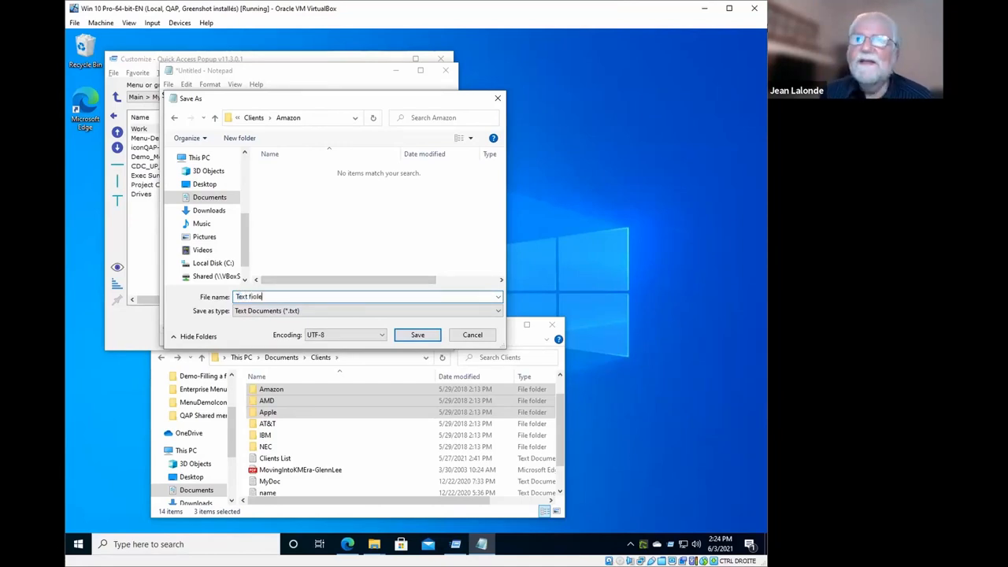
pyautogui.press('BackSpace')
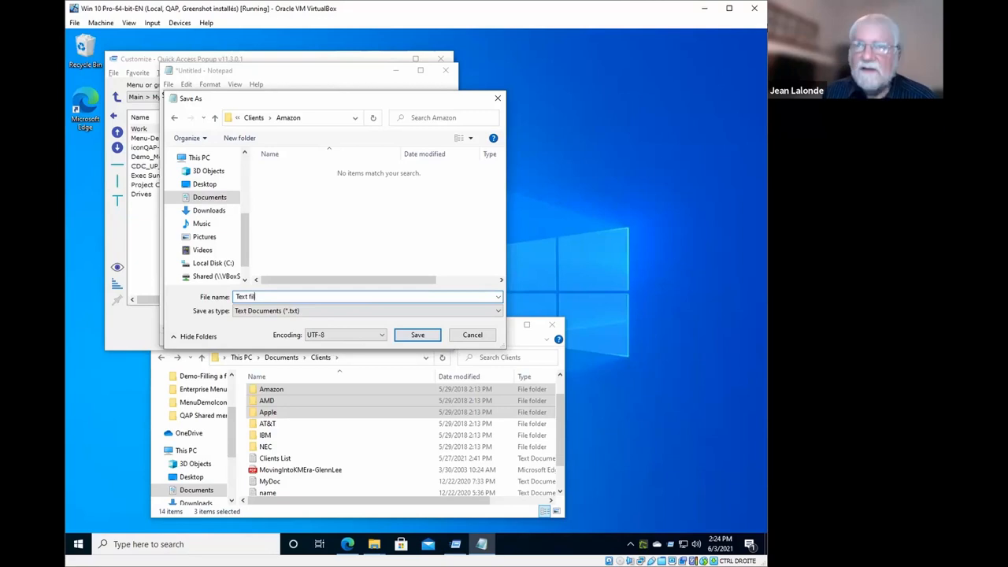
pyautogui.click(417, 335)
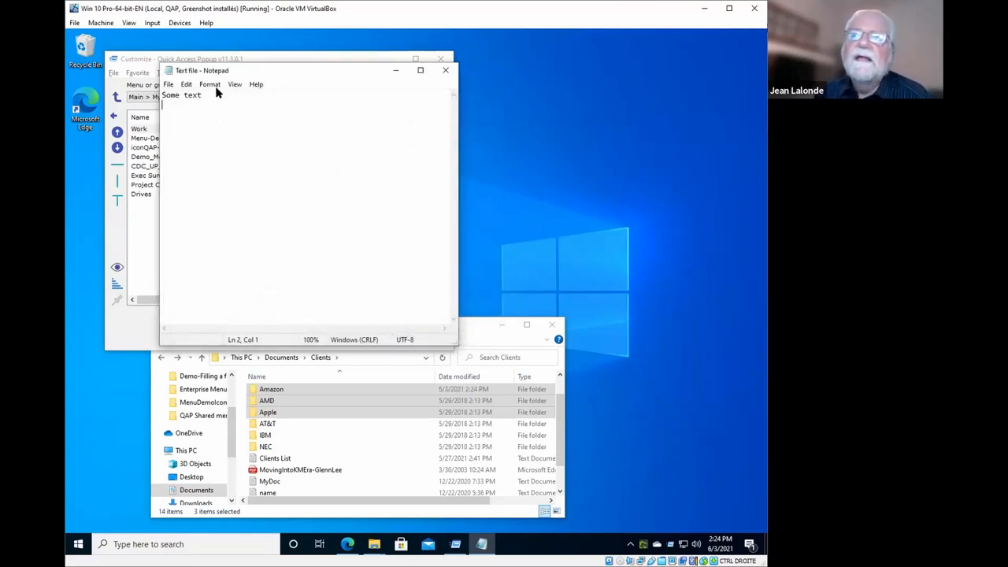